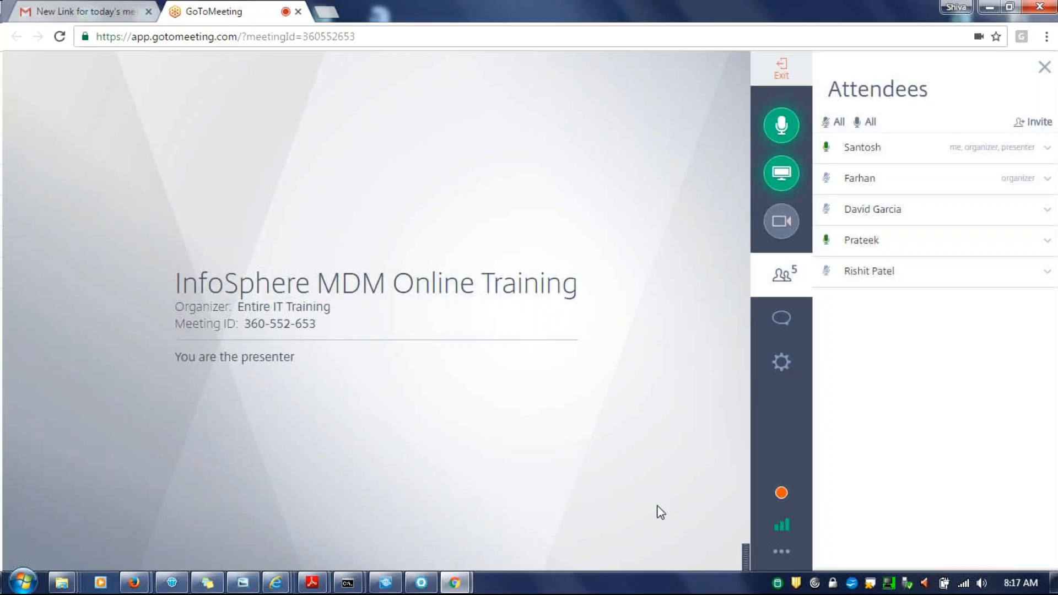
mouse_move(780, 172)
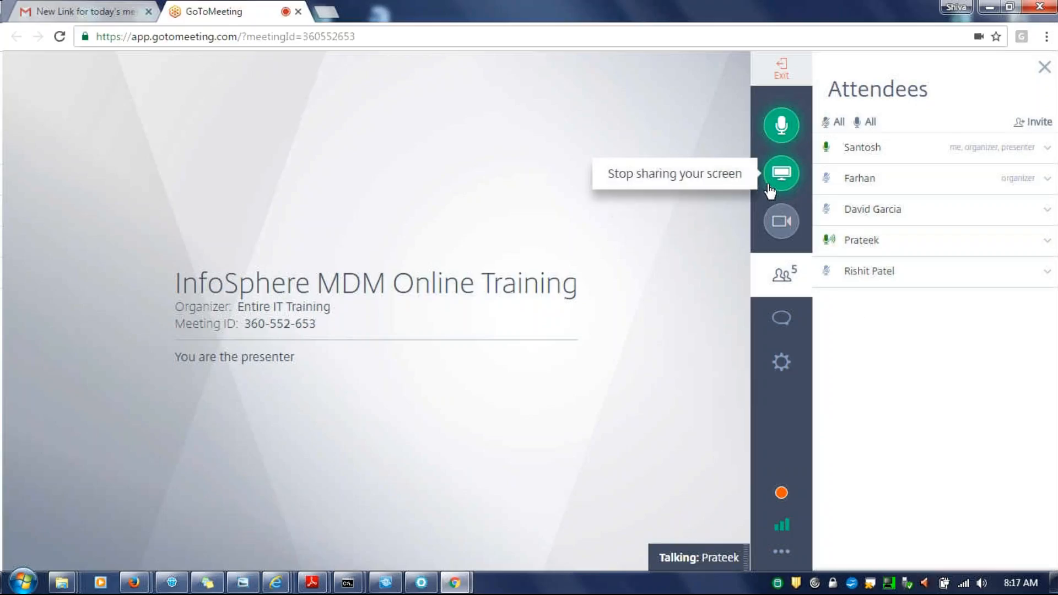
mouse_move(689, 238)
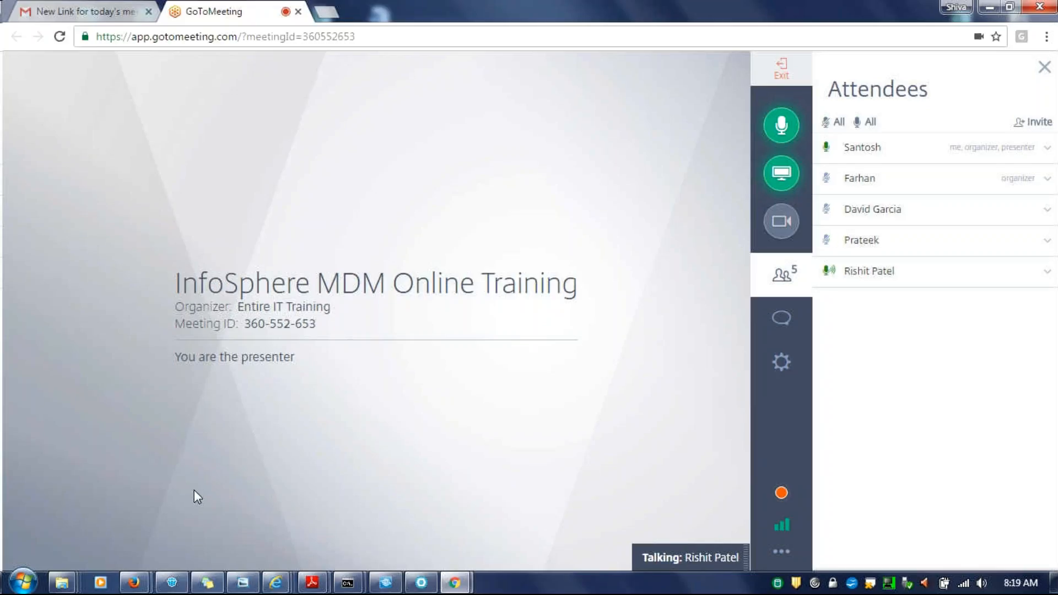
mouse_move(311, 583)
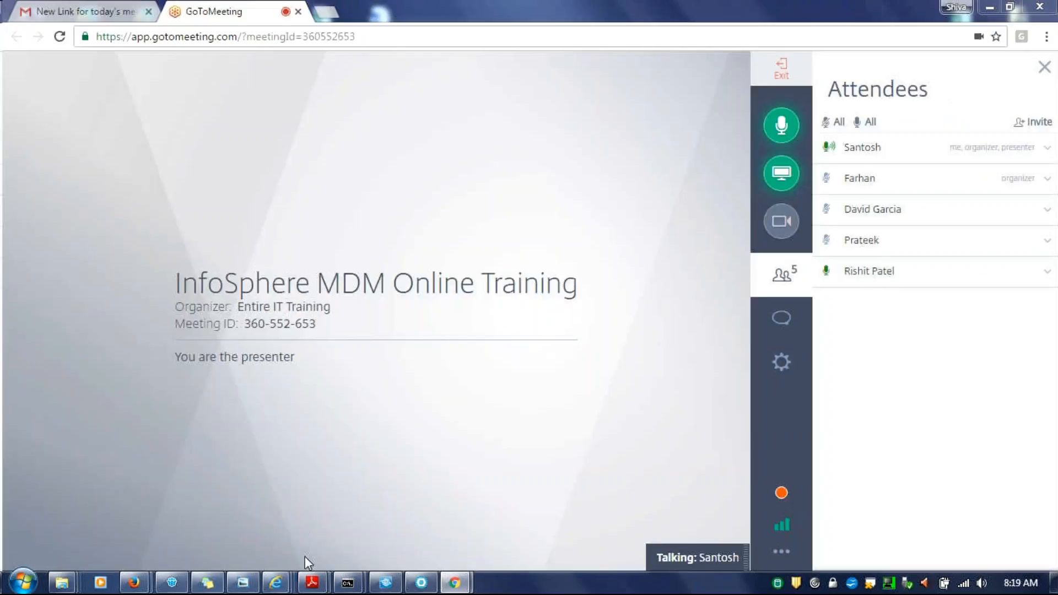
- Bring the ZZ8201STUD.pdf course guide forward from Adobe Reader's taskbar previews
click(311, 582)
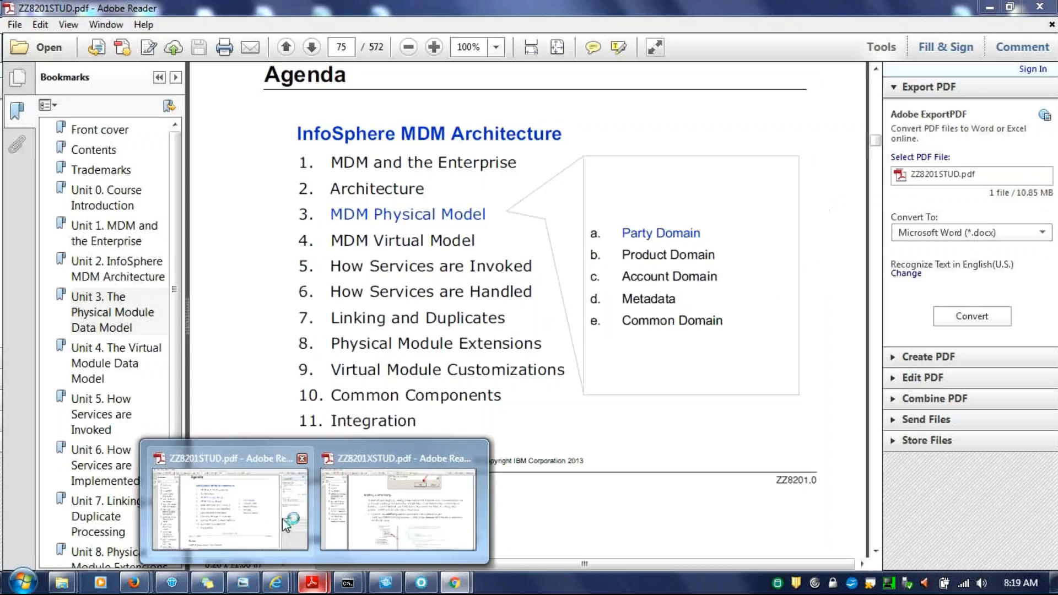
click(454, 582)
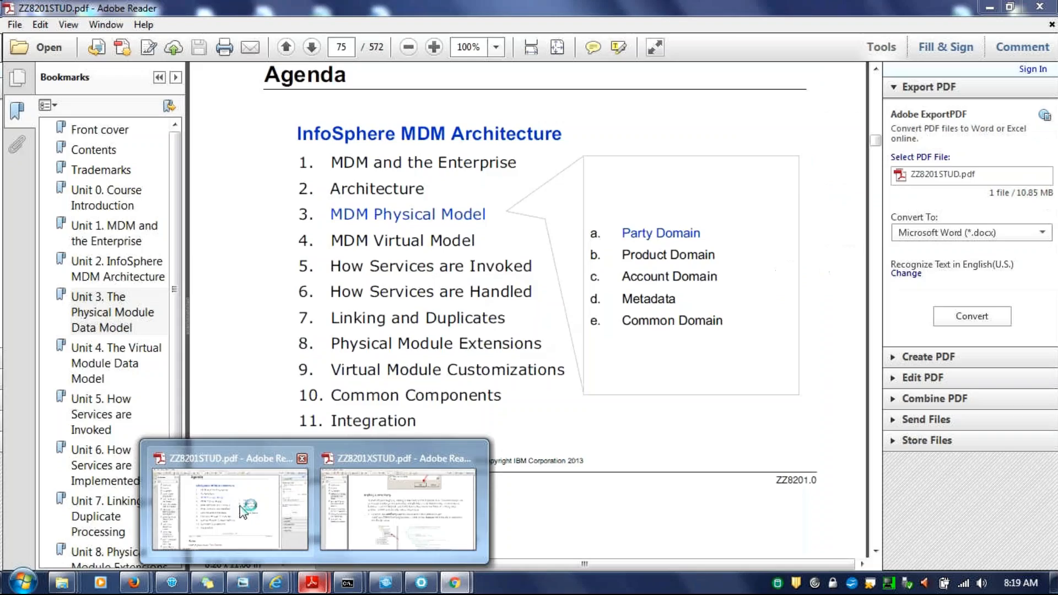
mouse_move(240, 462)
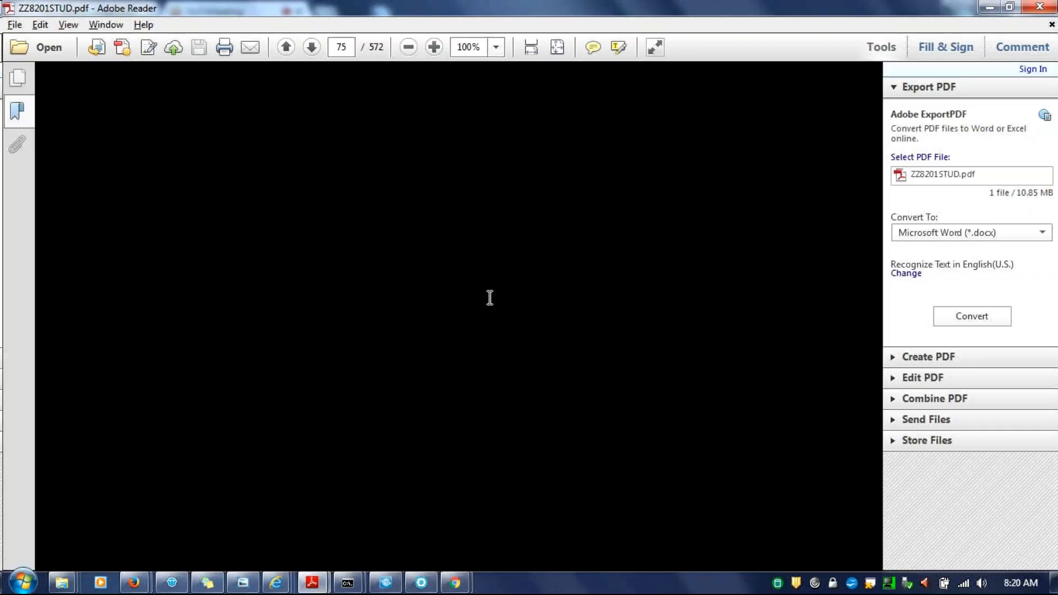
click(18, 111)
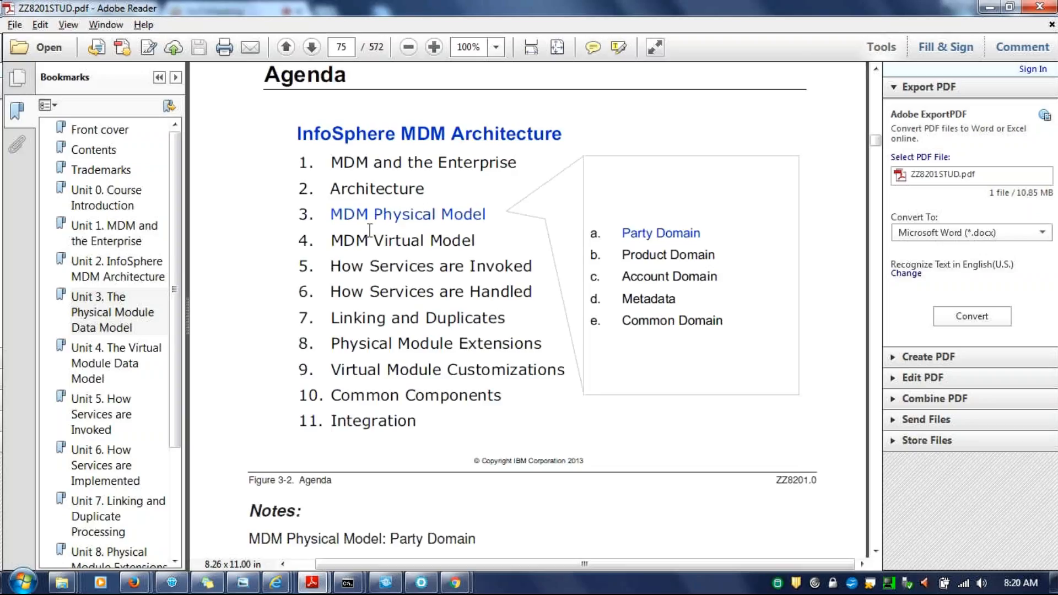
mouse_move(416, 414)
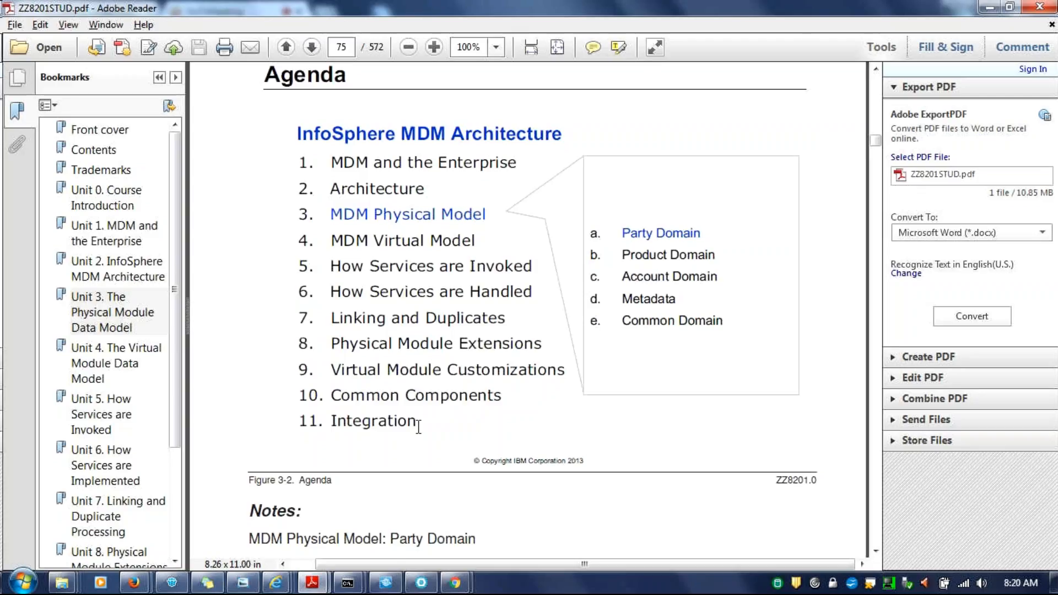
mouse_move(330, 162)
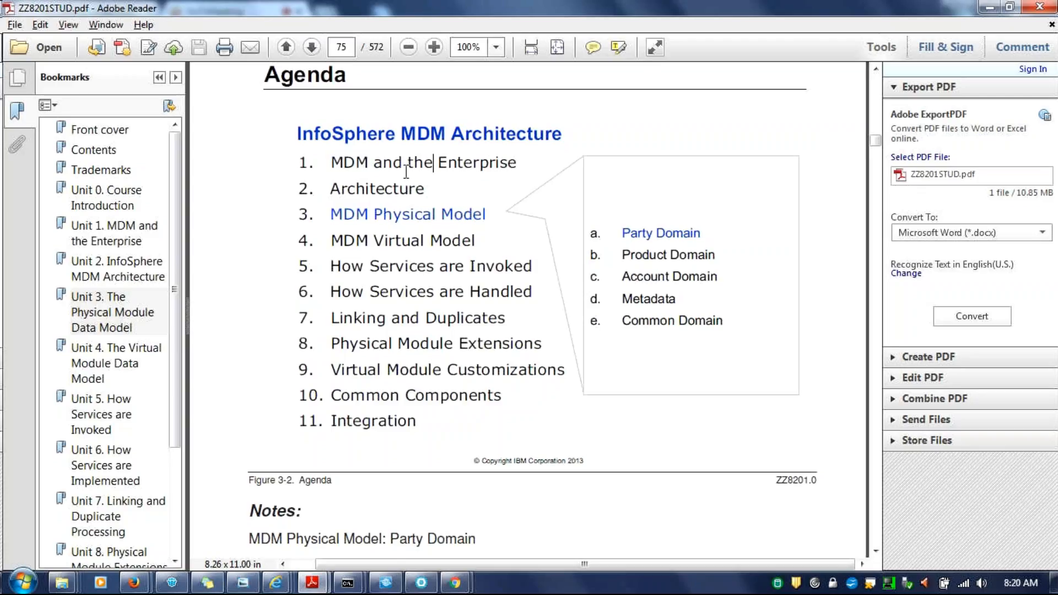
mouse_move(331, 172)
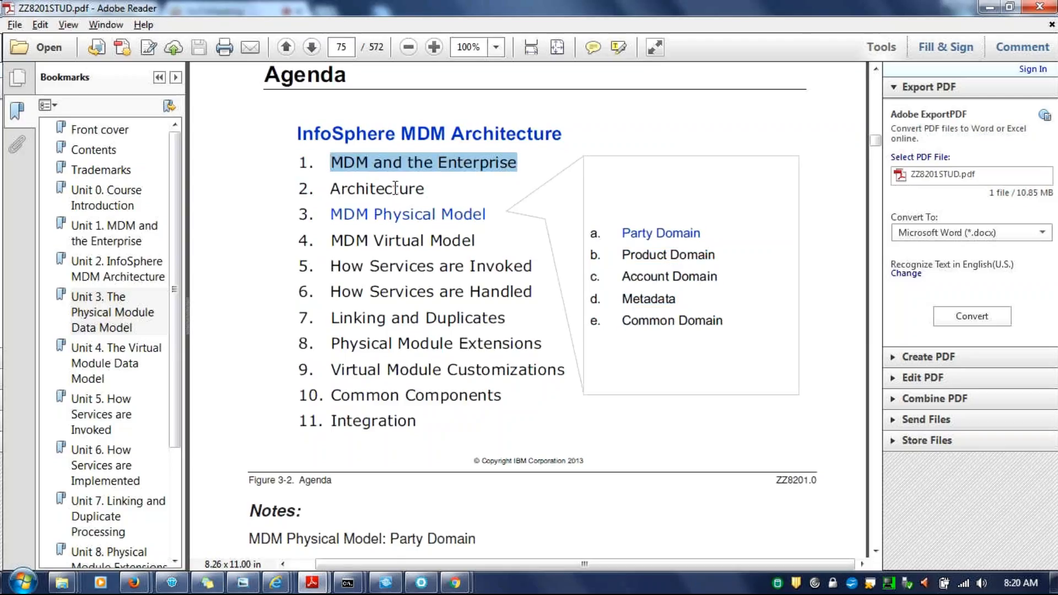
double_click(376, 188)
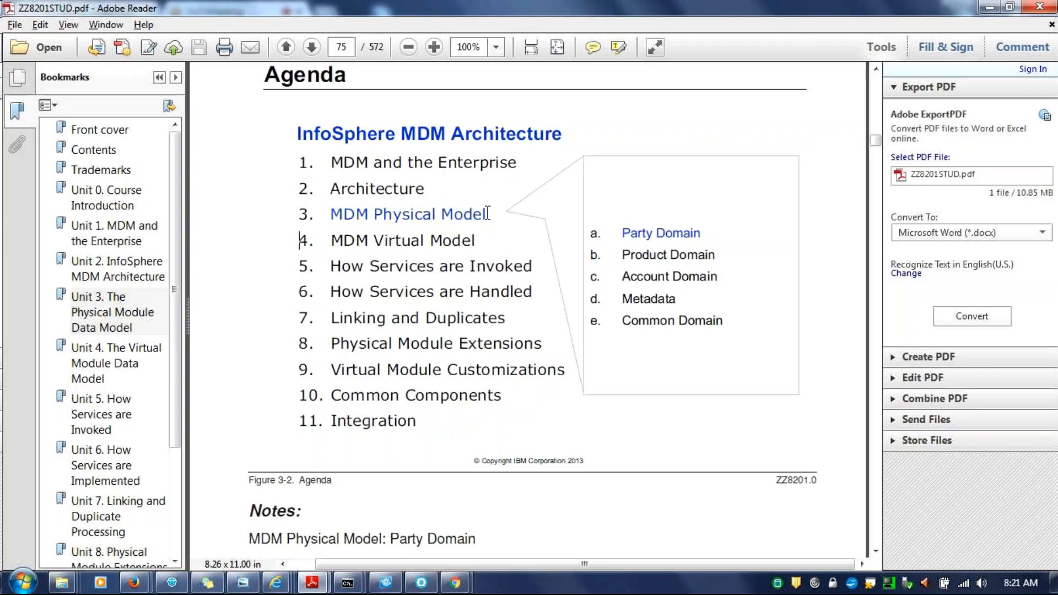
double_click(408, 213)
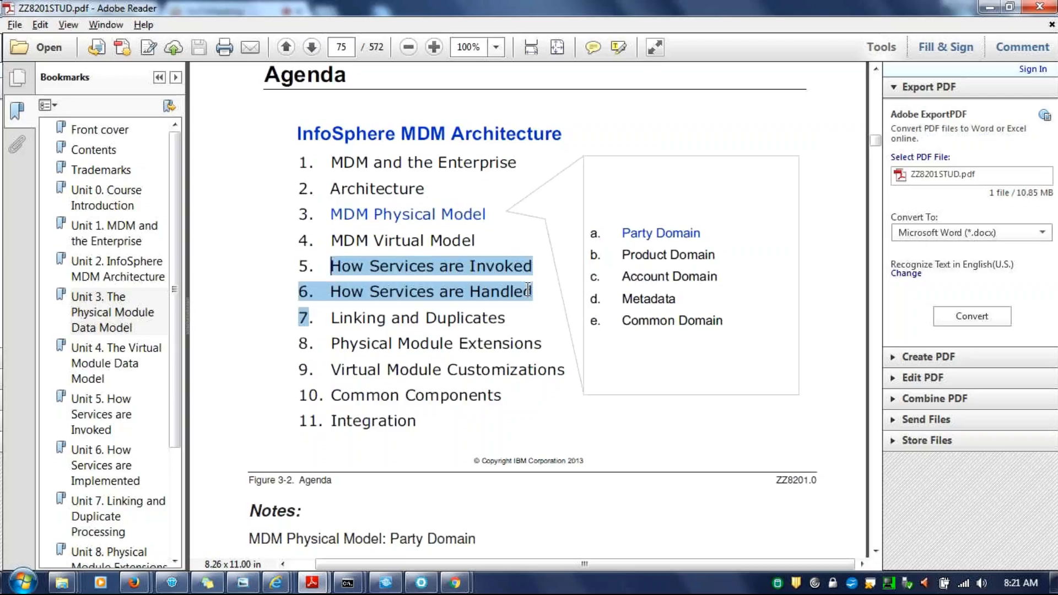
click(344, 273)
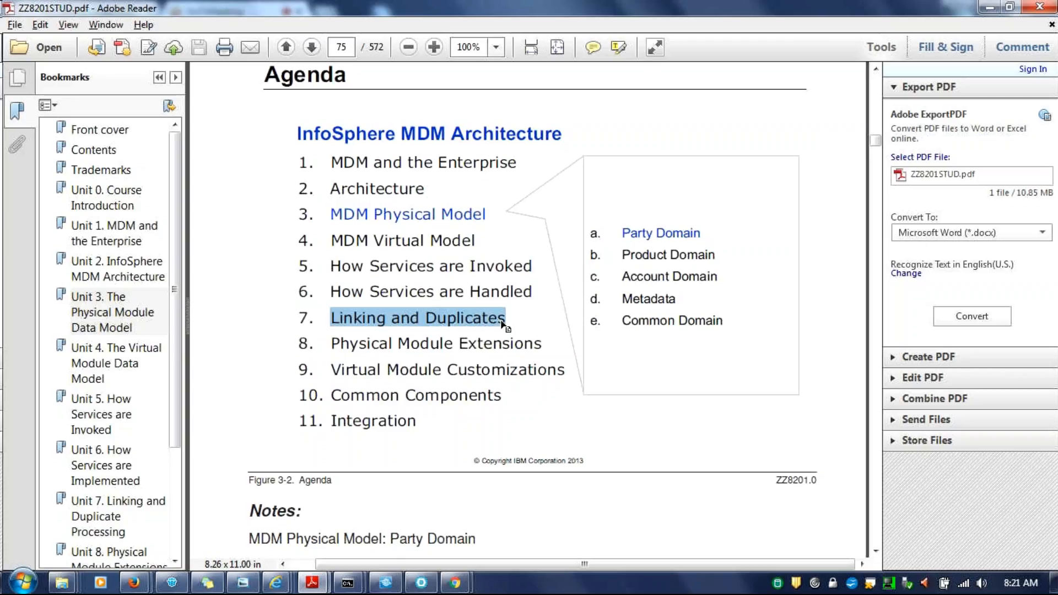
mouse_move(330, 344)
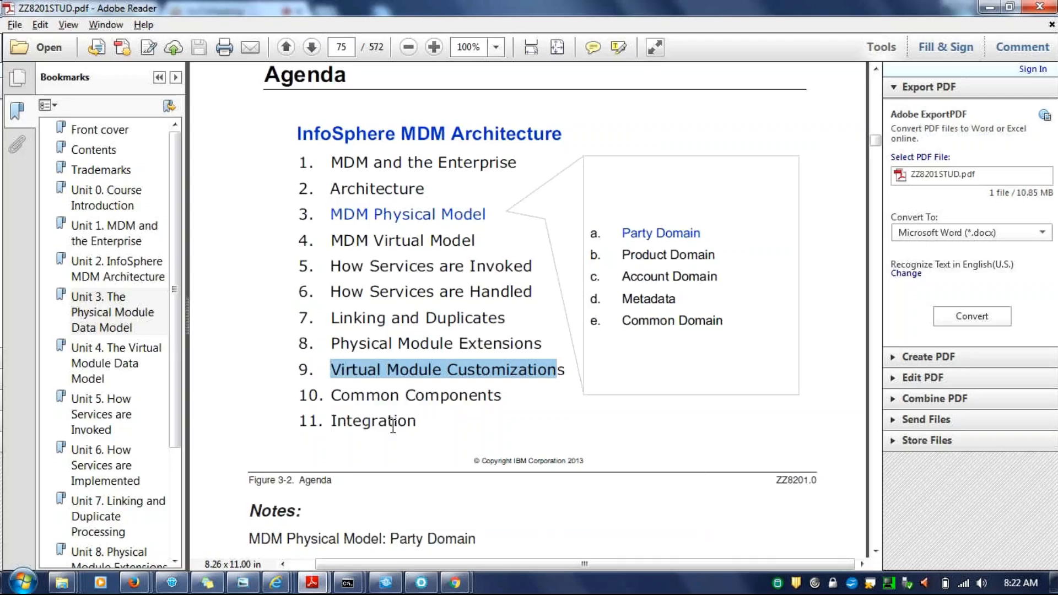
mouse_move(57, 578)
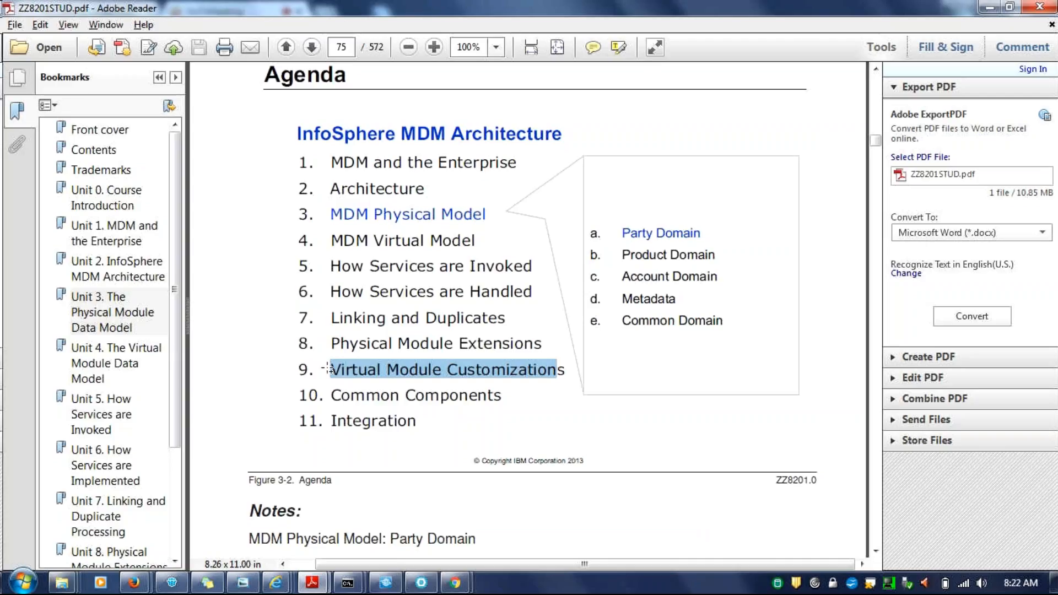
click(512, 407)
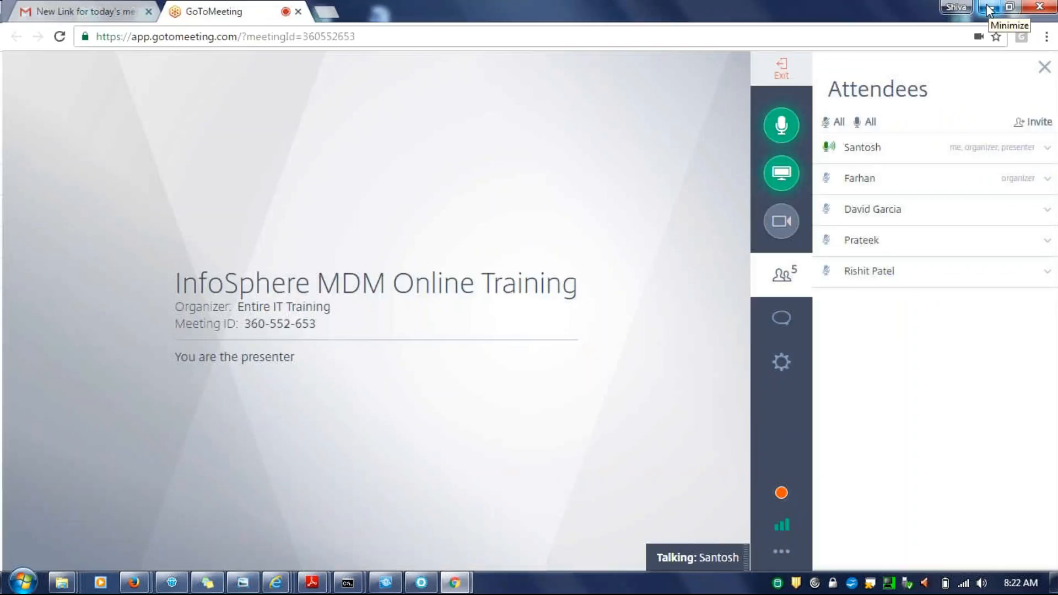
mouse_move(136, 582)
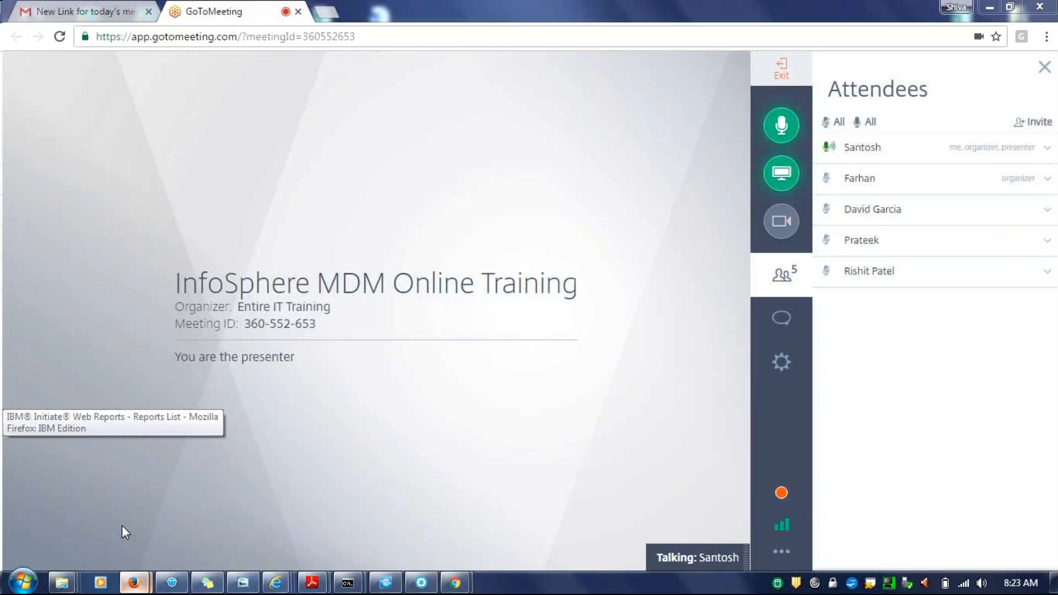
- In Firefox, switch to the MDM Inspector tab and log in as mdmadmin
click(134, 581)
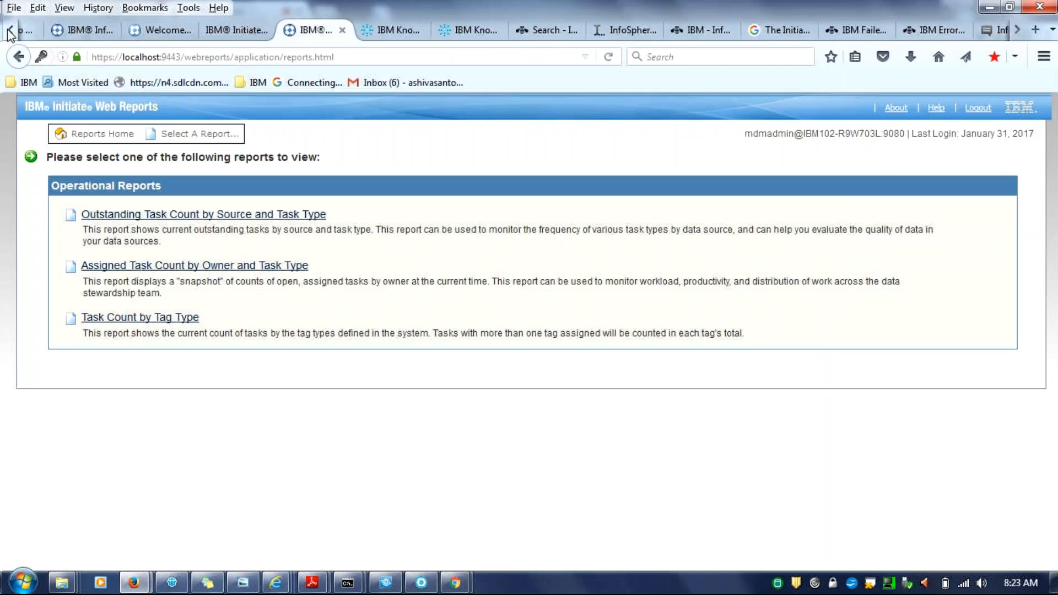
click(61, 30)
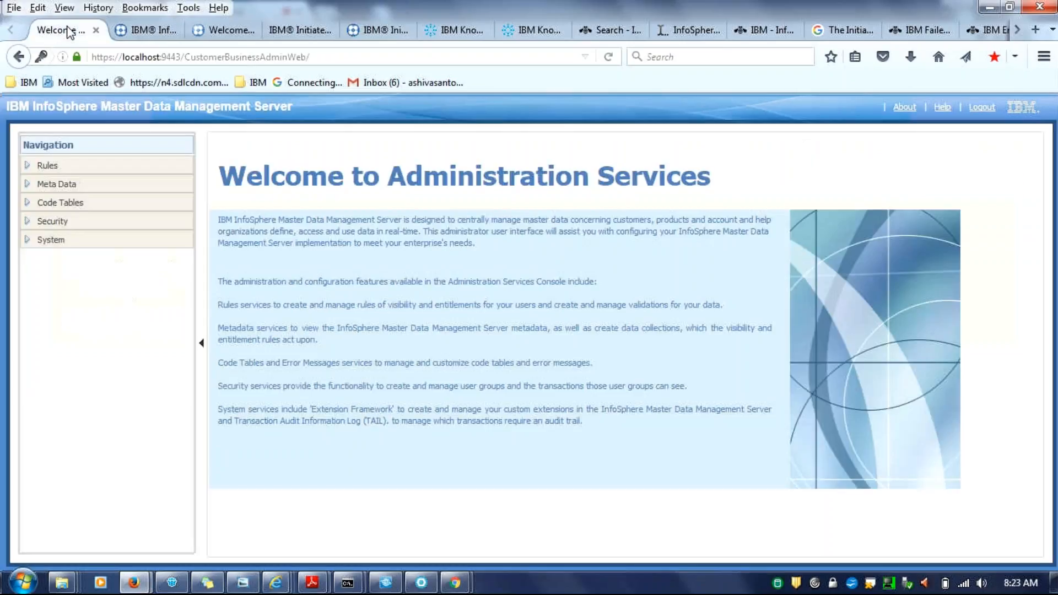
mouse_move(145, 30)
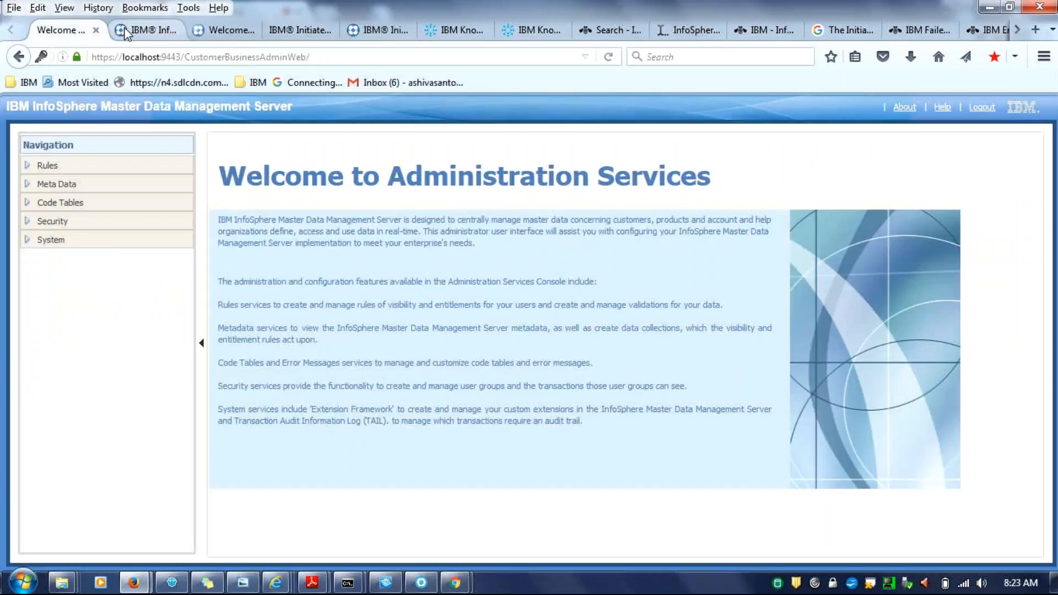
click(146, 30)
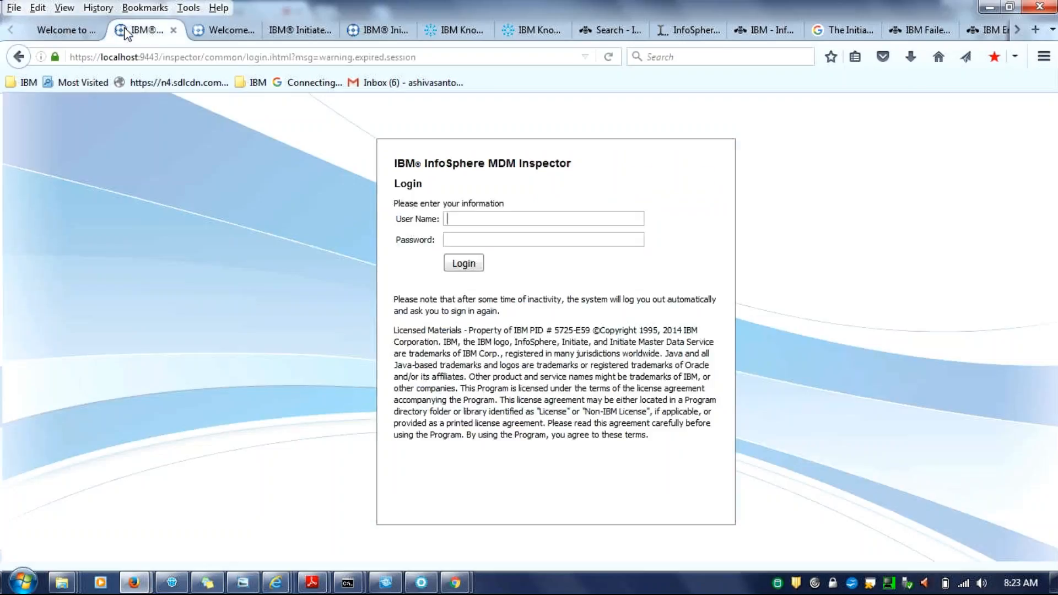
text(mdmadmin)
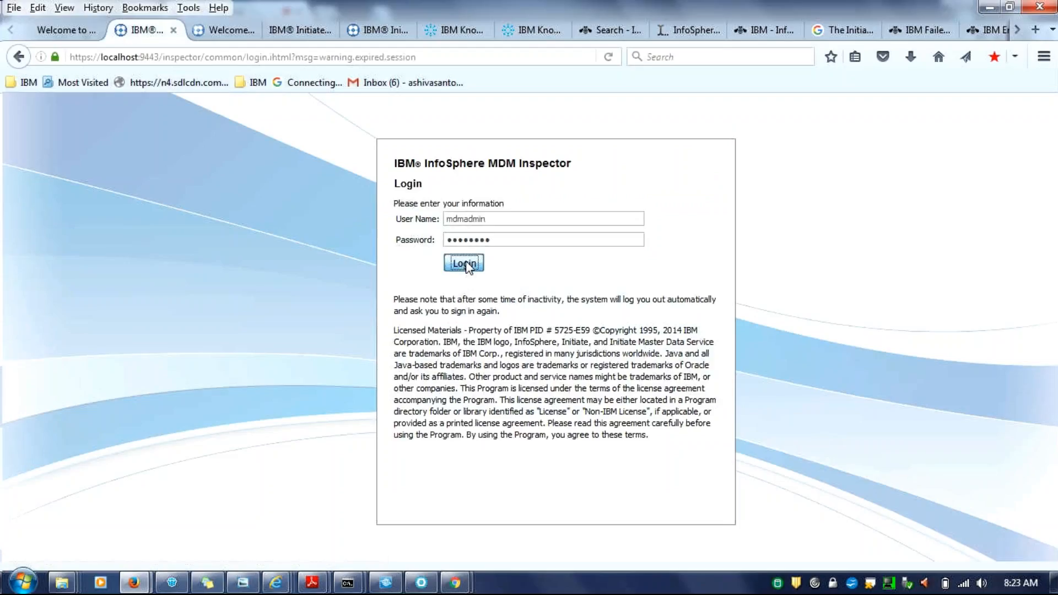
click(463, 262)
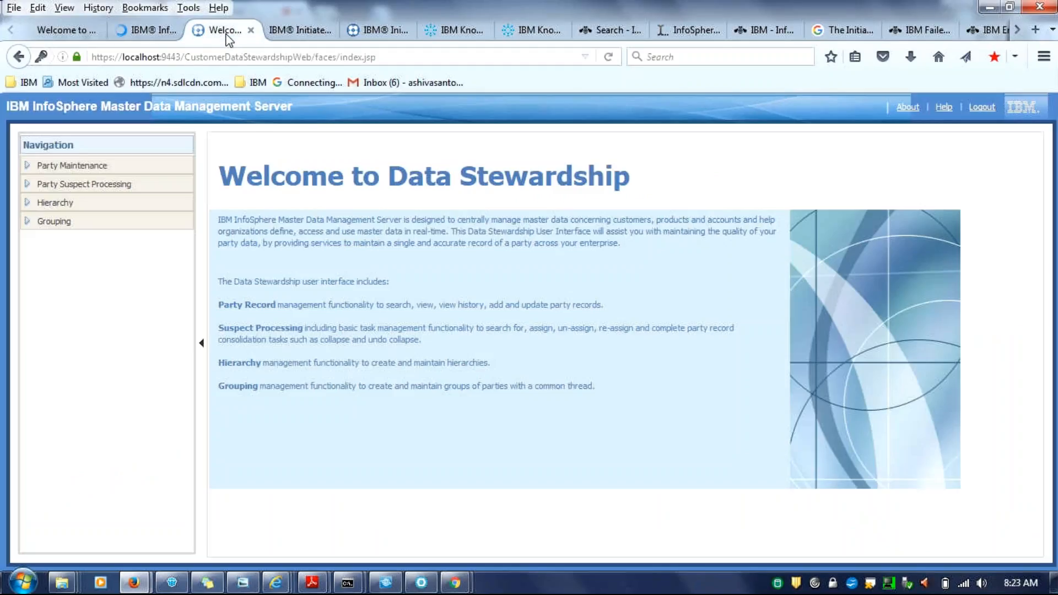
mouse_move(237, 176)
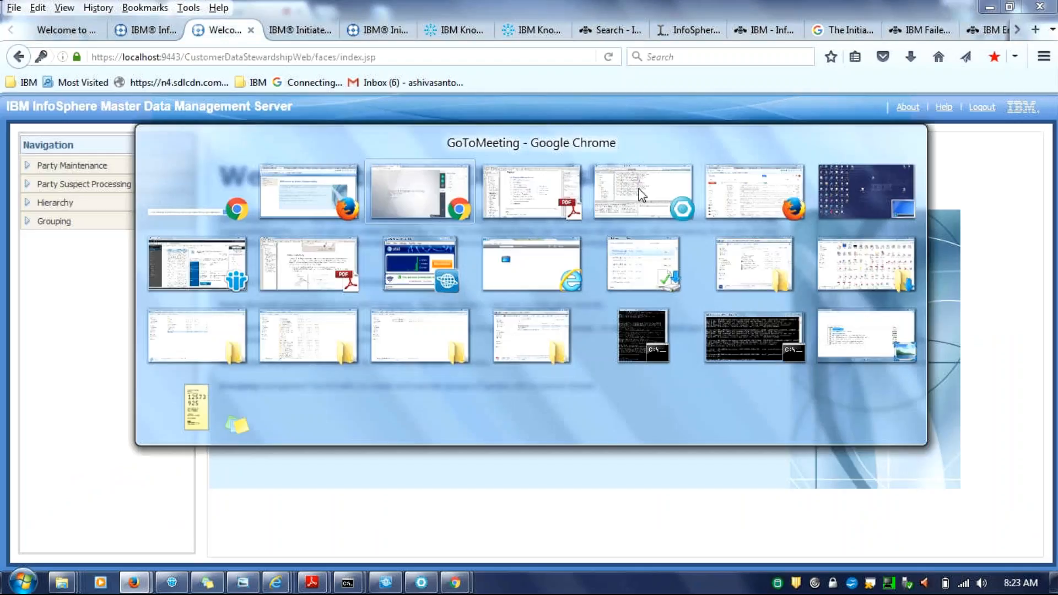
- Back in Data Stewardship, expand the Hierarchy navigation node and highlight the welcome heading
click(418, 191)
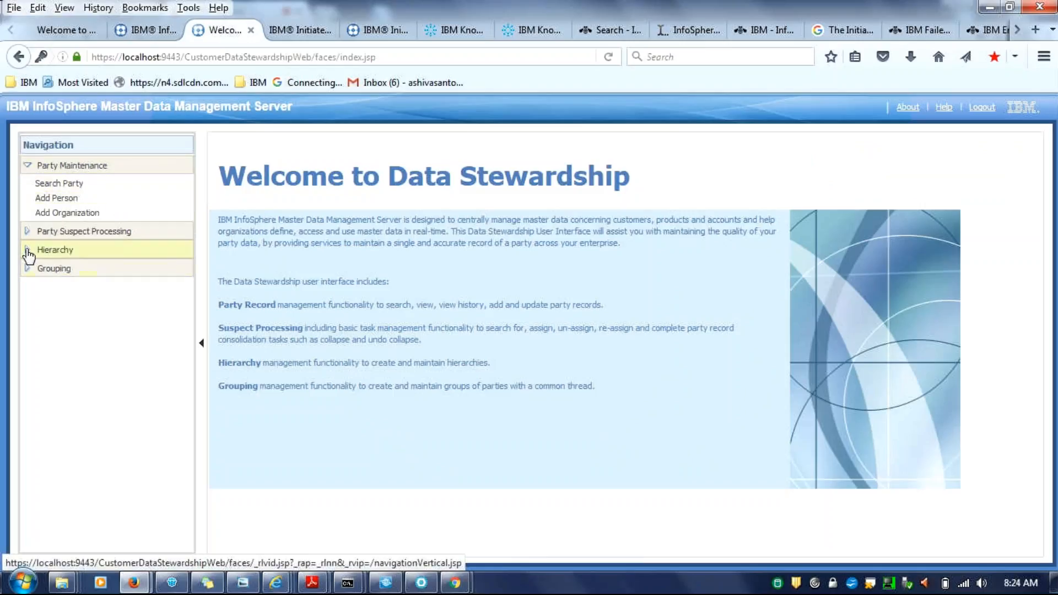
click(54, 250)
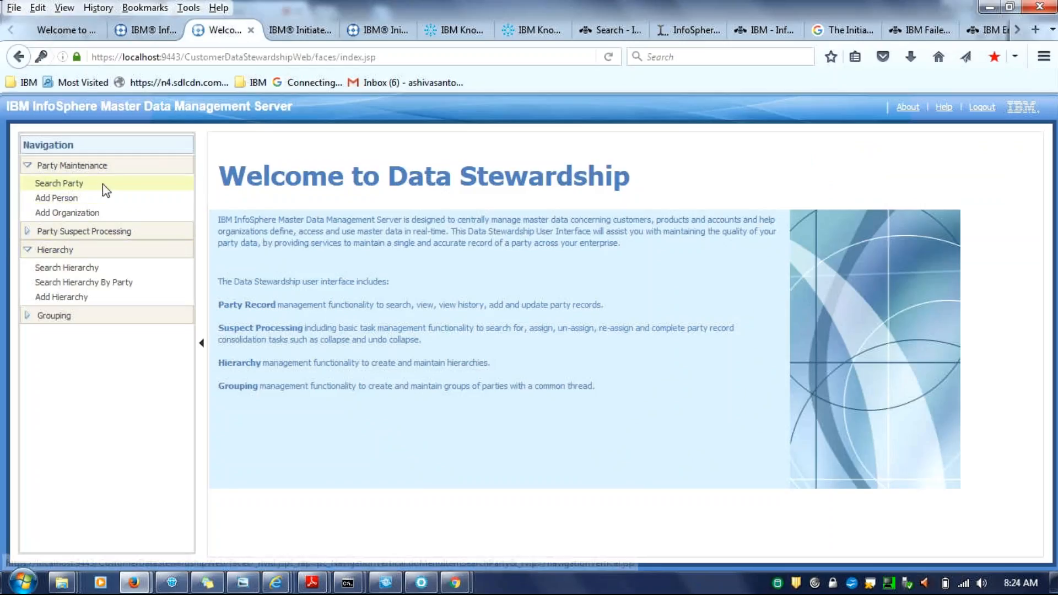
mouse_move(216, 187)
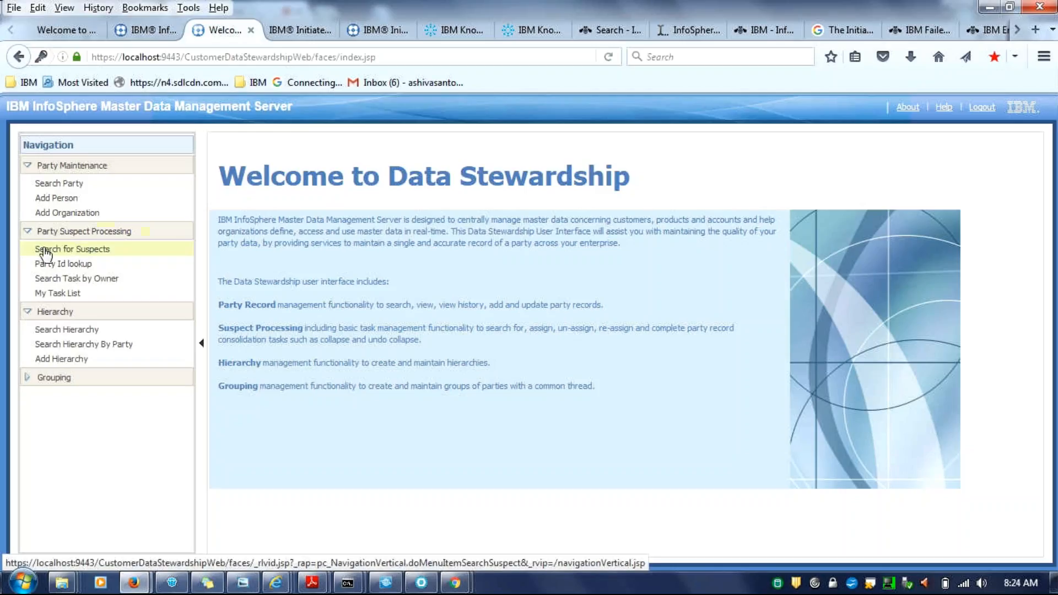
mouse_move(159, 255)
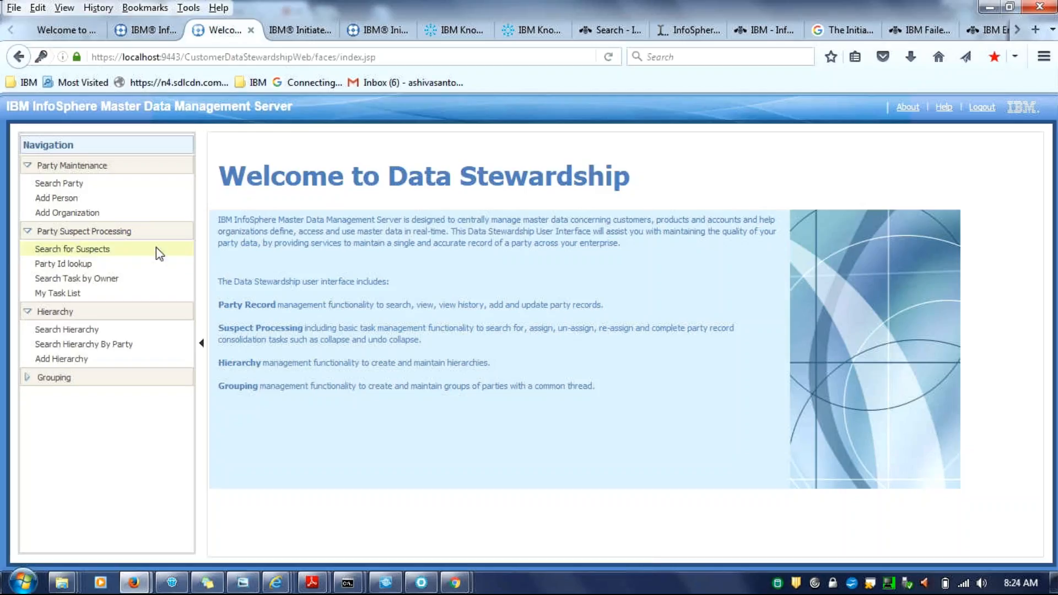
mouse_move(63, 264)
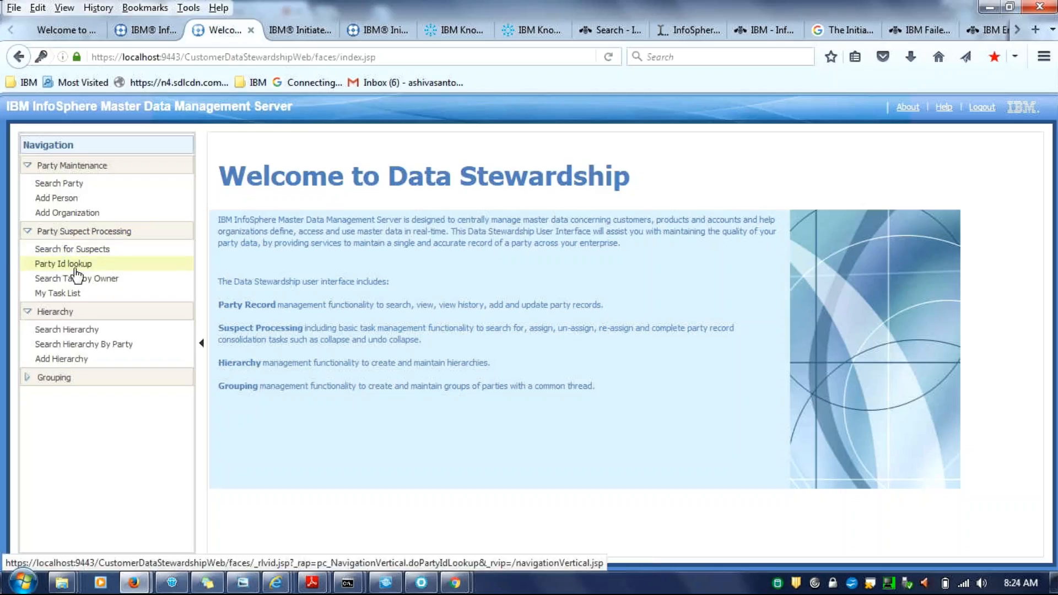
mouse_move(247, 202)
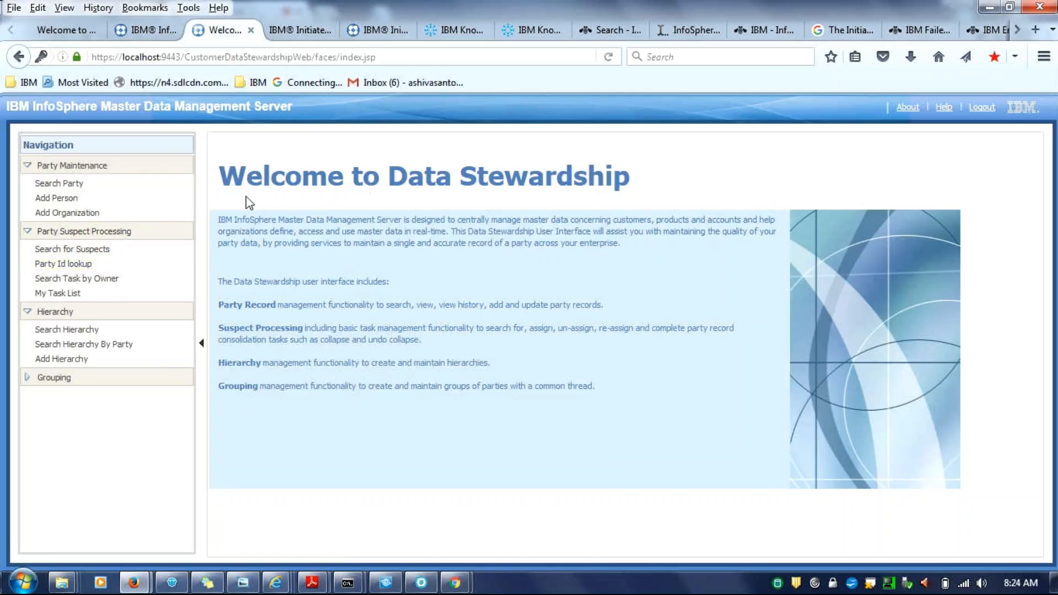
mouse_move(224, 168)
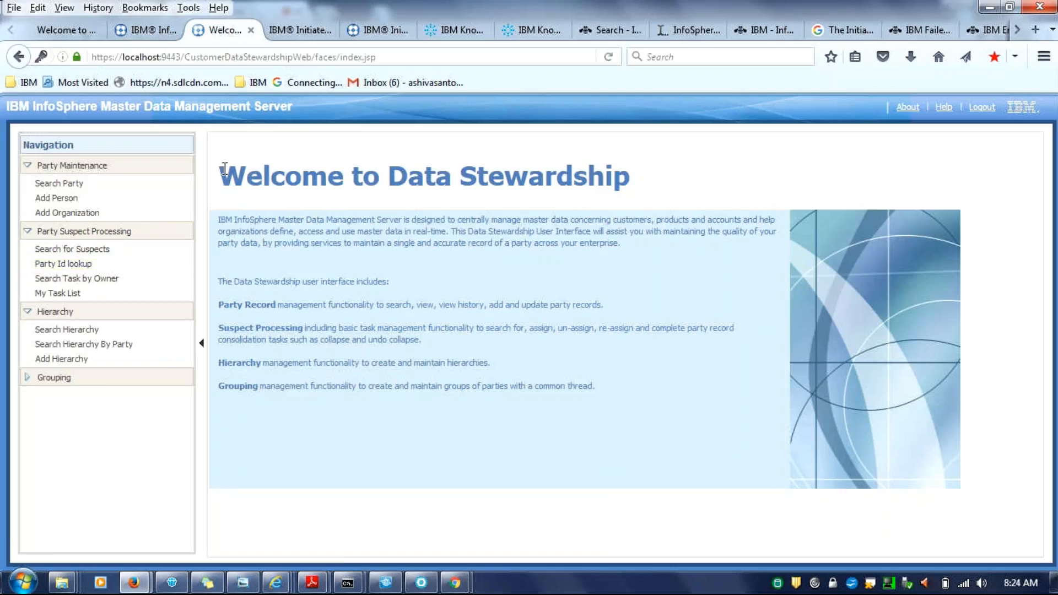
triple_click(423, 176)
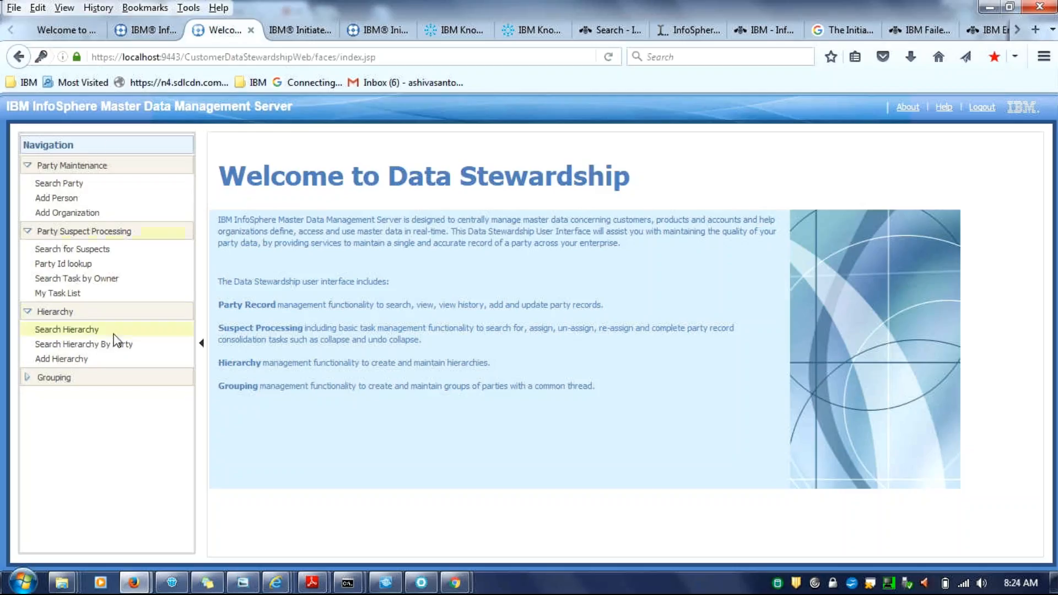
mouse_move(342, 355)
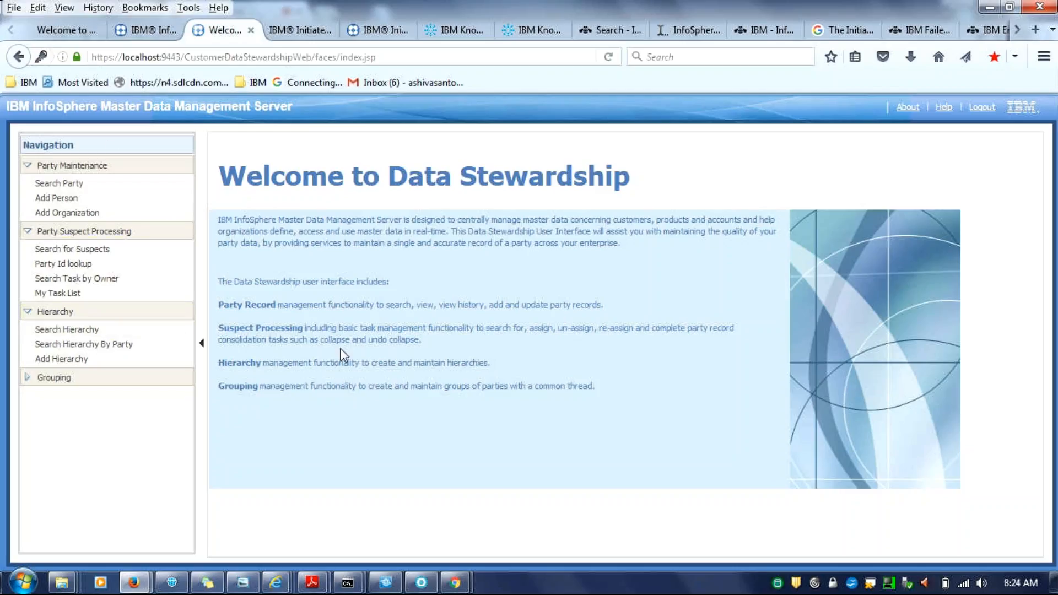
mouse_move(328, 225)
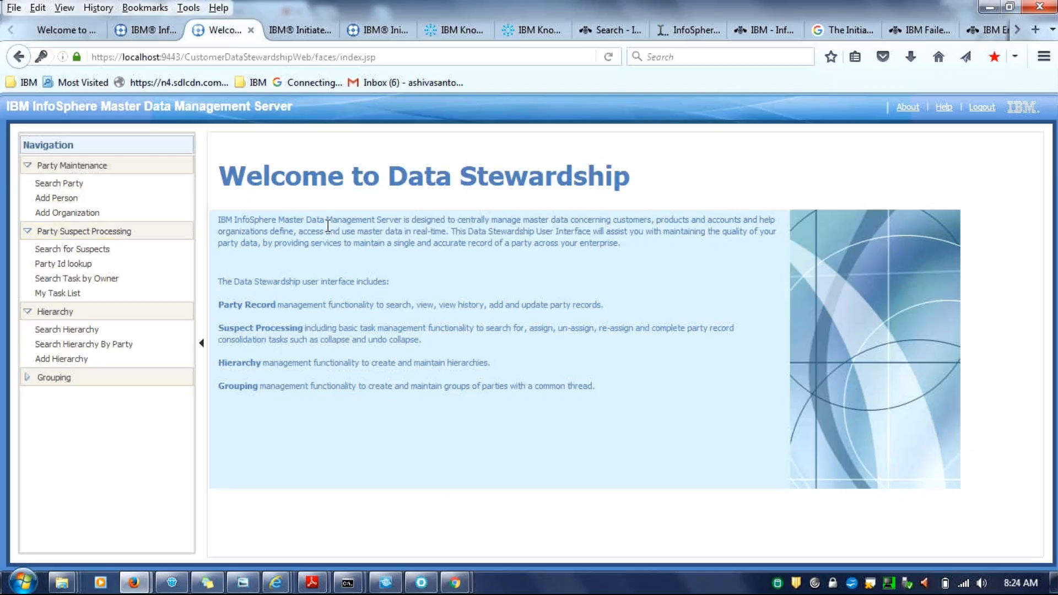
double_click(290, 176)
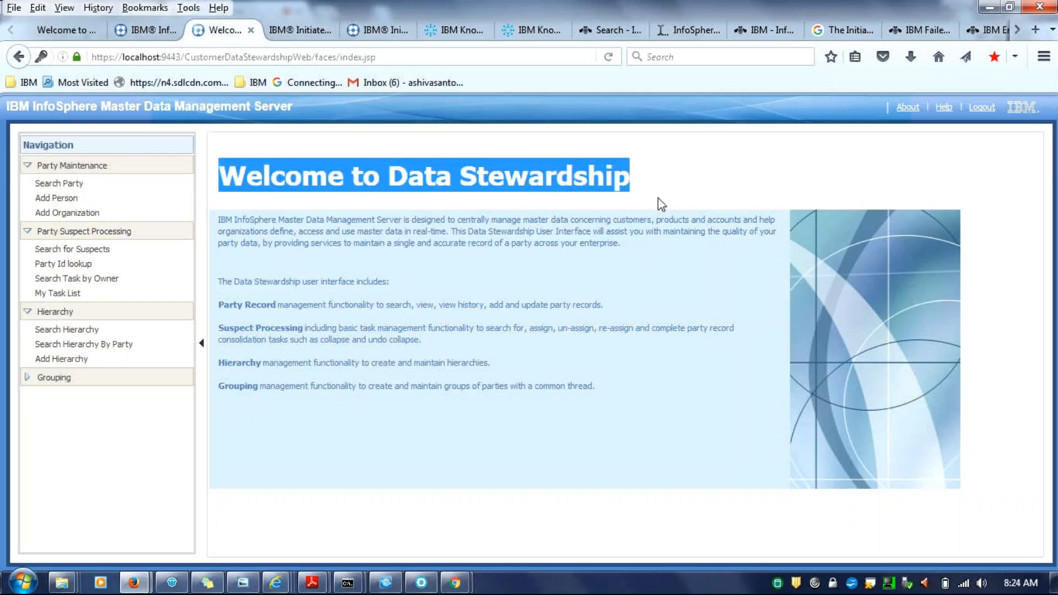
click(317, 168)
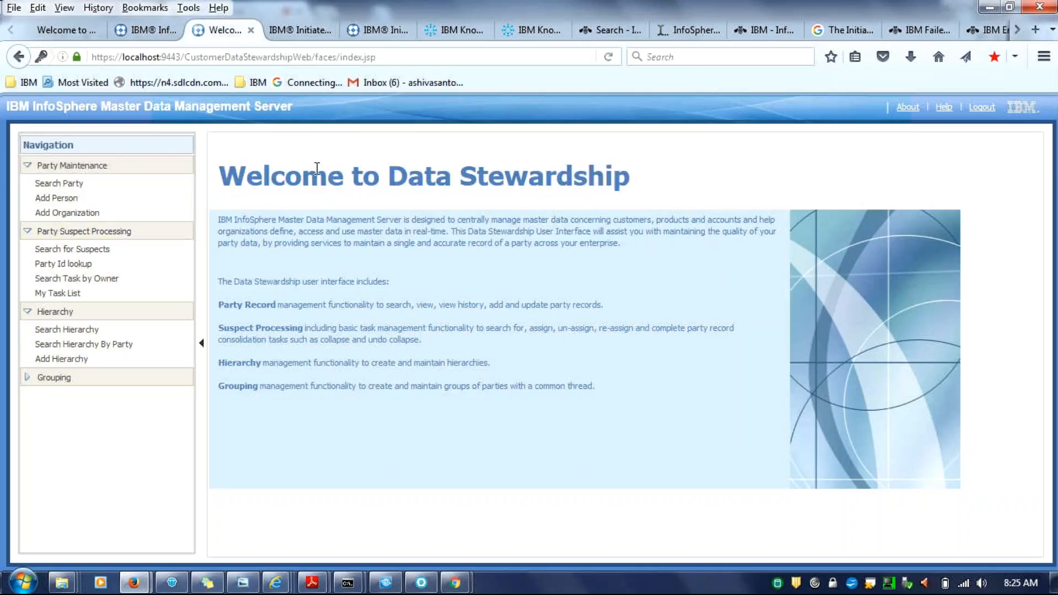
mouse_move(144, 30)
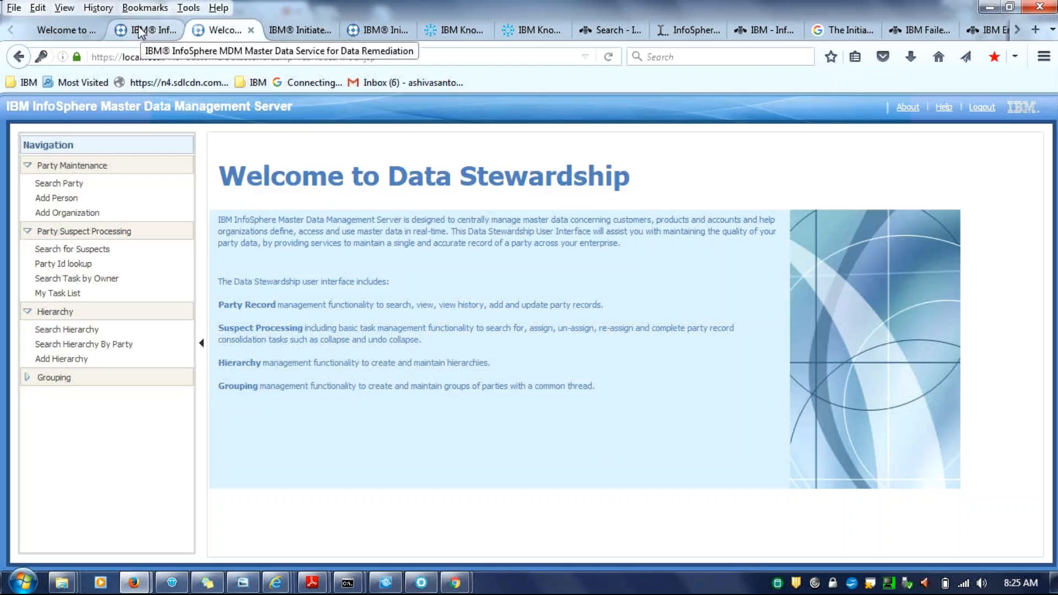
mouse_move(207, 169)
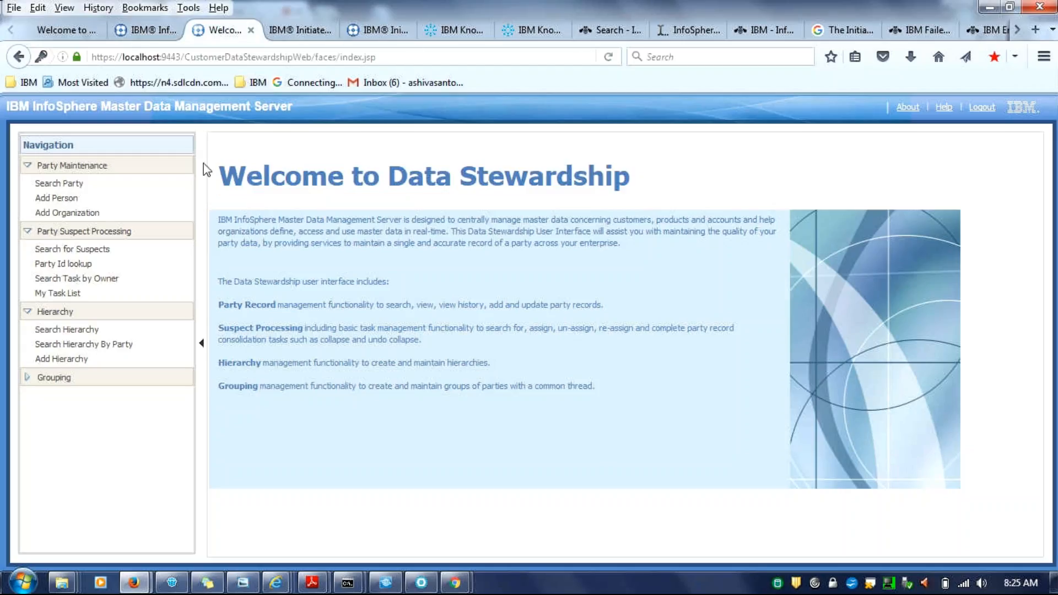
mouse_move(223, 175)
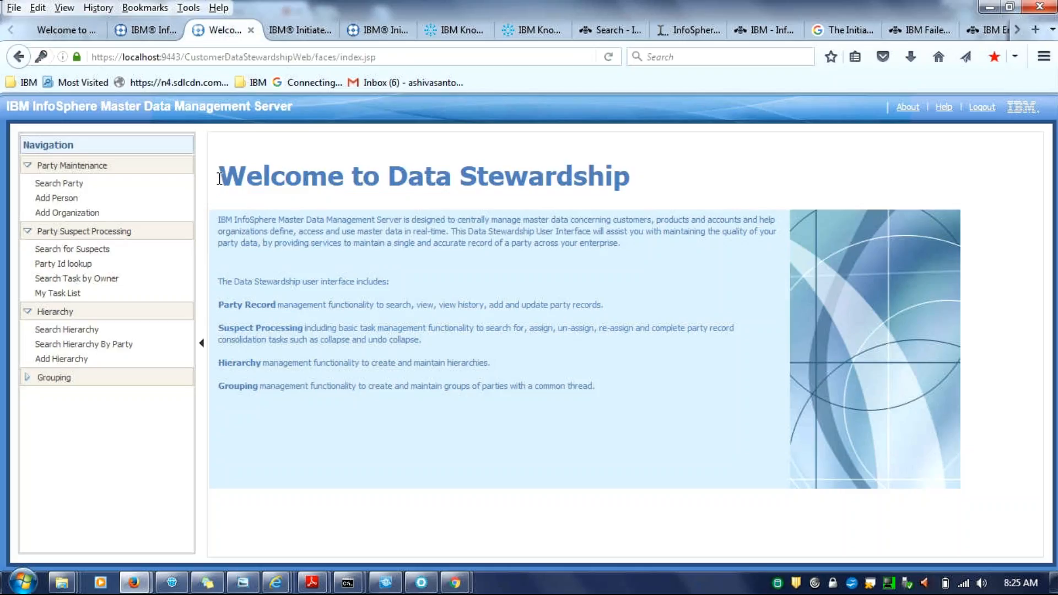
mouse_move(642, 174)
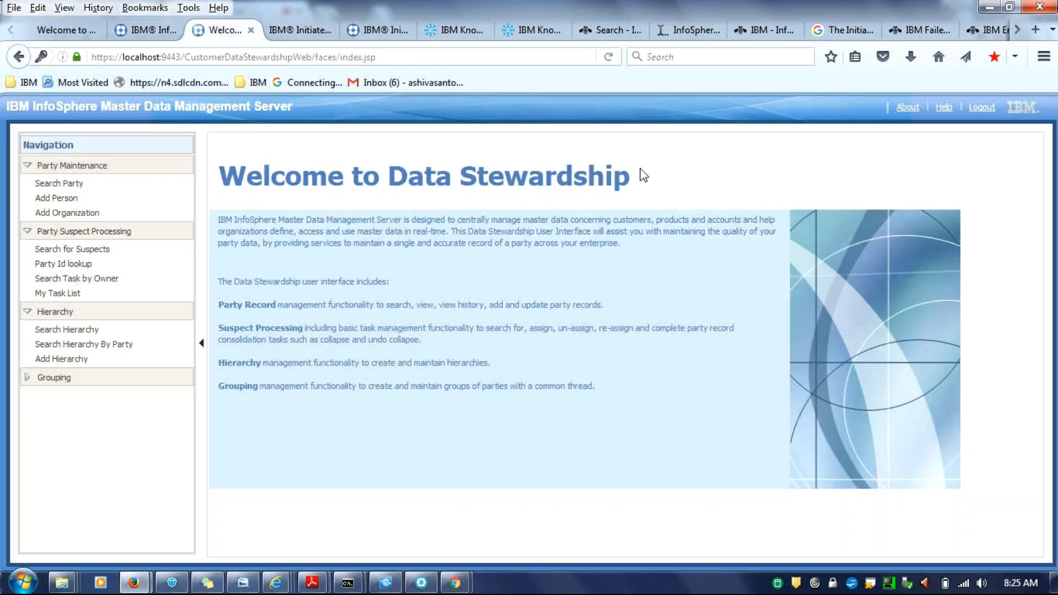
mouse_move(138, 30)
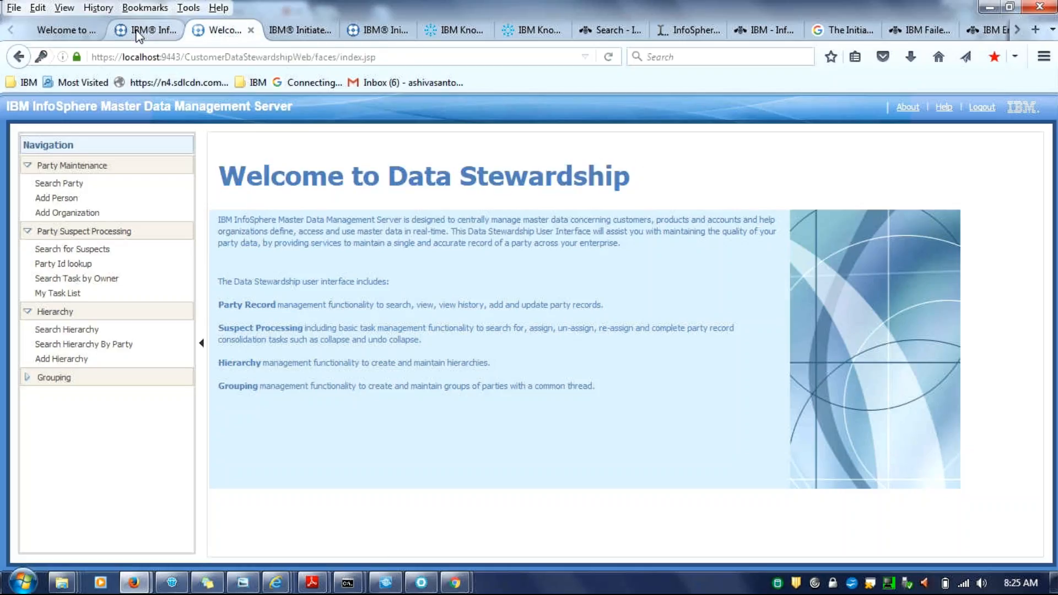
- Return to the Inspector entity search page and choose Person as the entity type
click(145, 29)
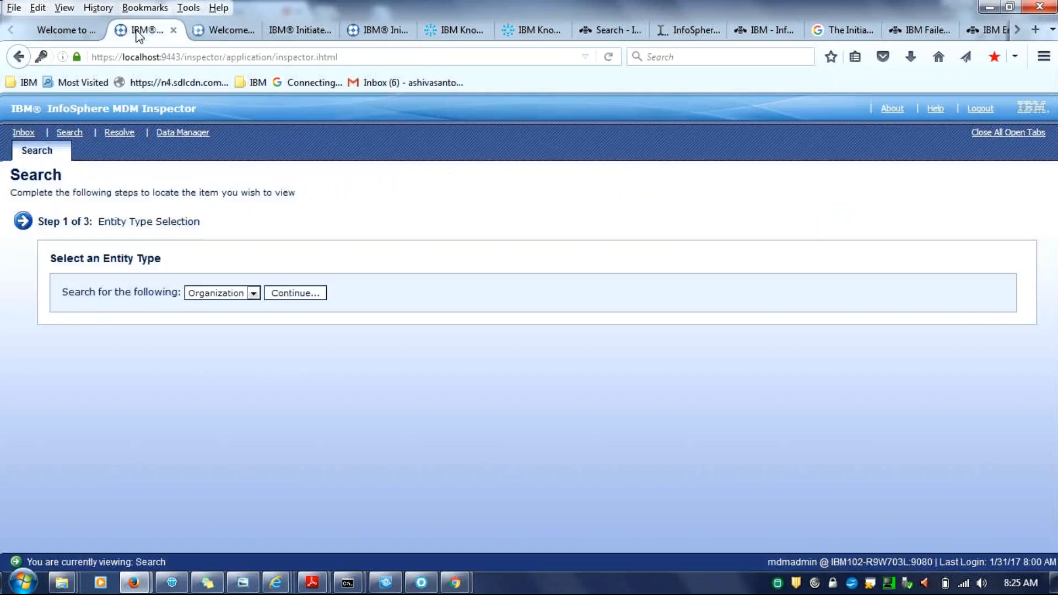
mouse_move(35, 111)
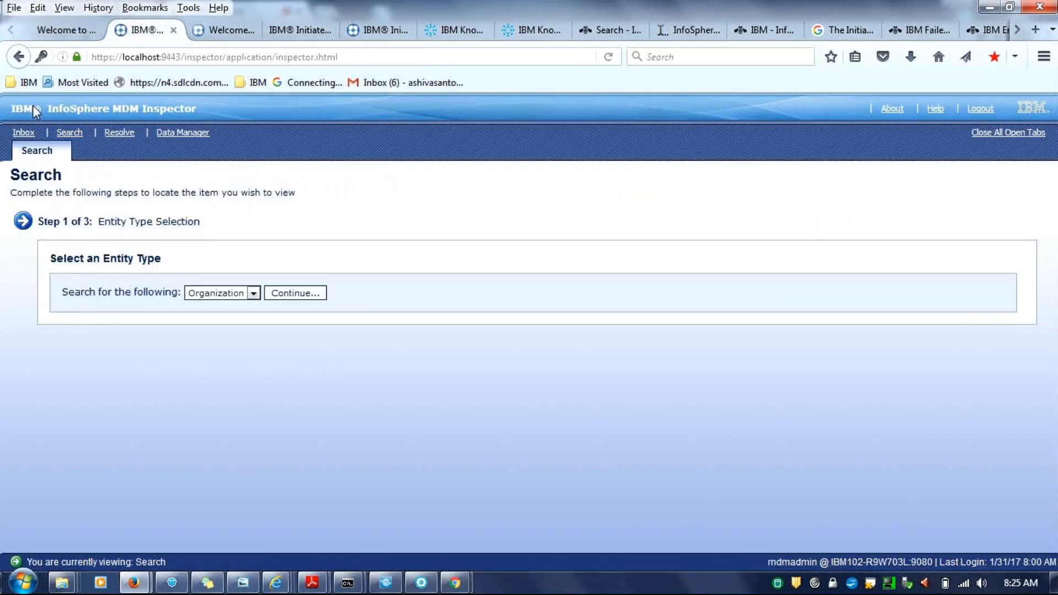
mouse_move(197, 128)
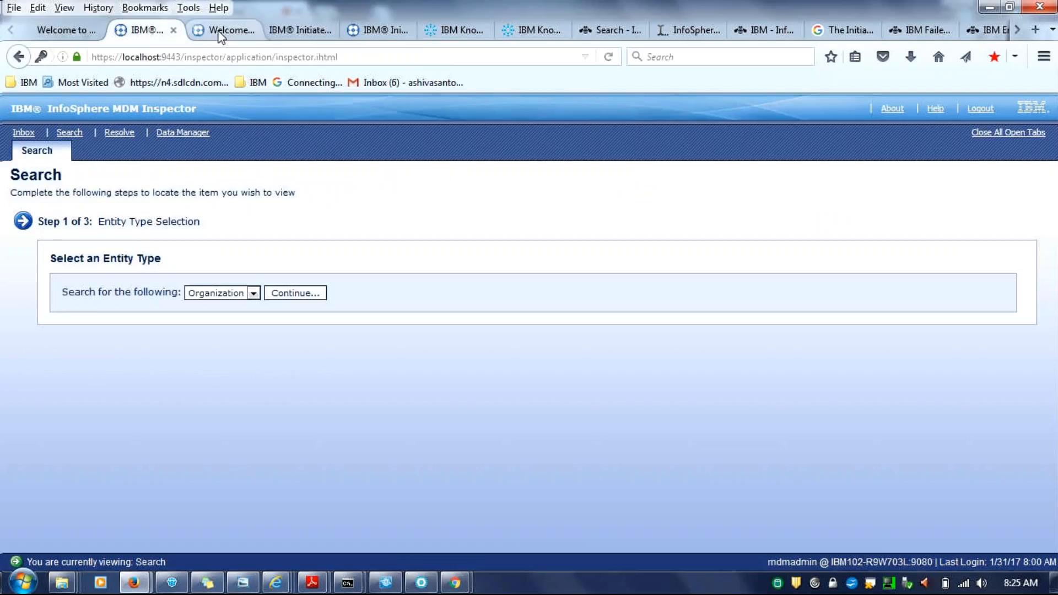
click(222, 30)
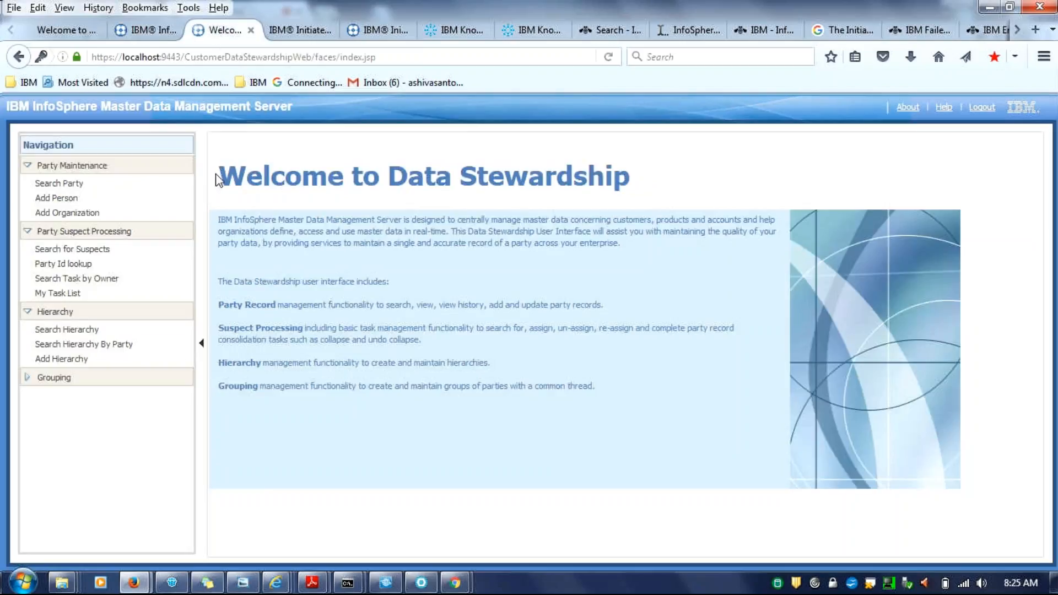
click(141, 30)
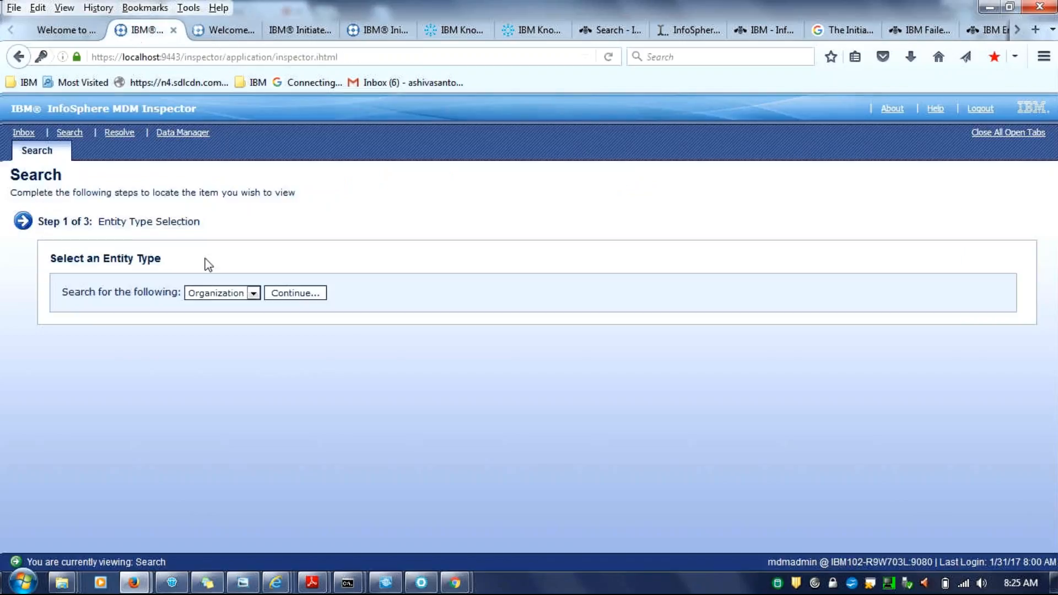
click(253, 292)
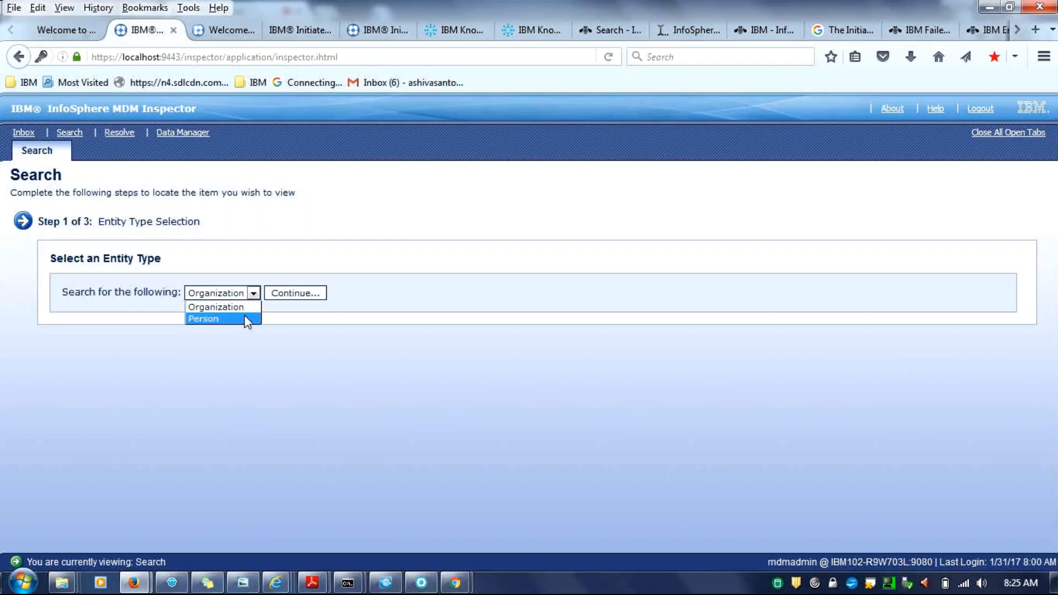
click(202, 318)
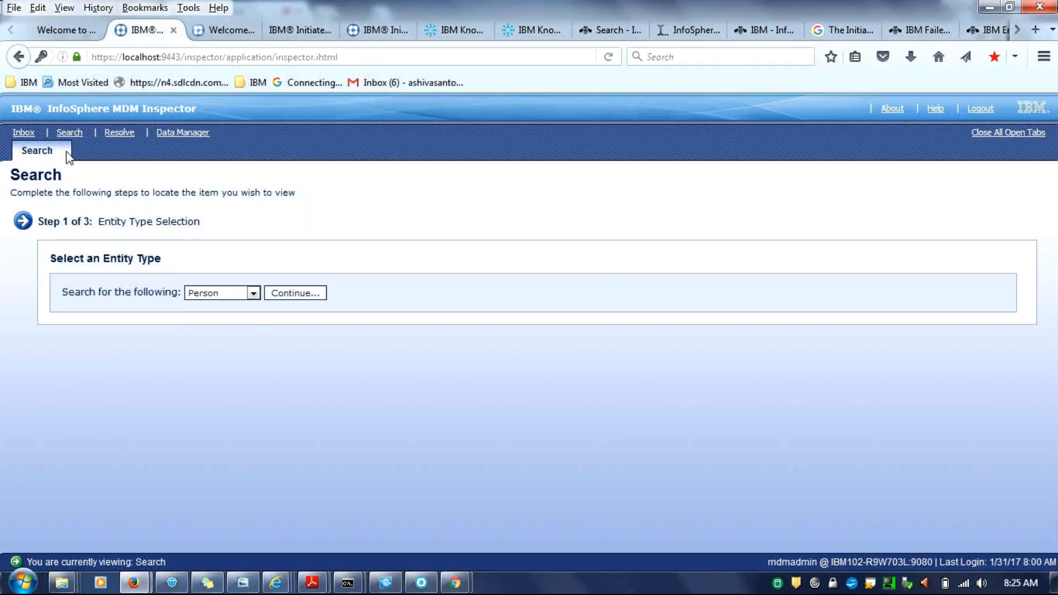
mouse_move(23, 132)
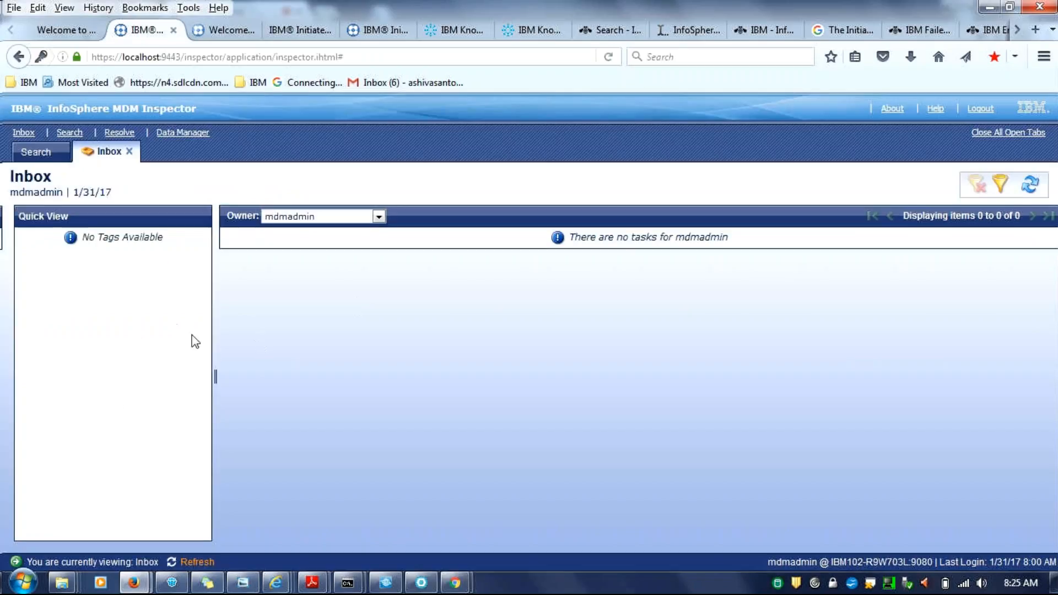
mouse_move(186, 163)
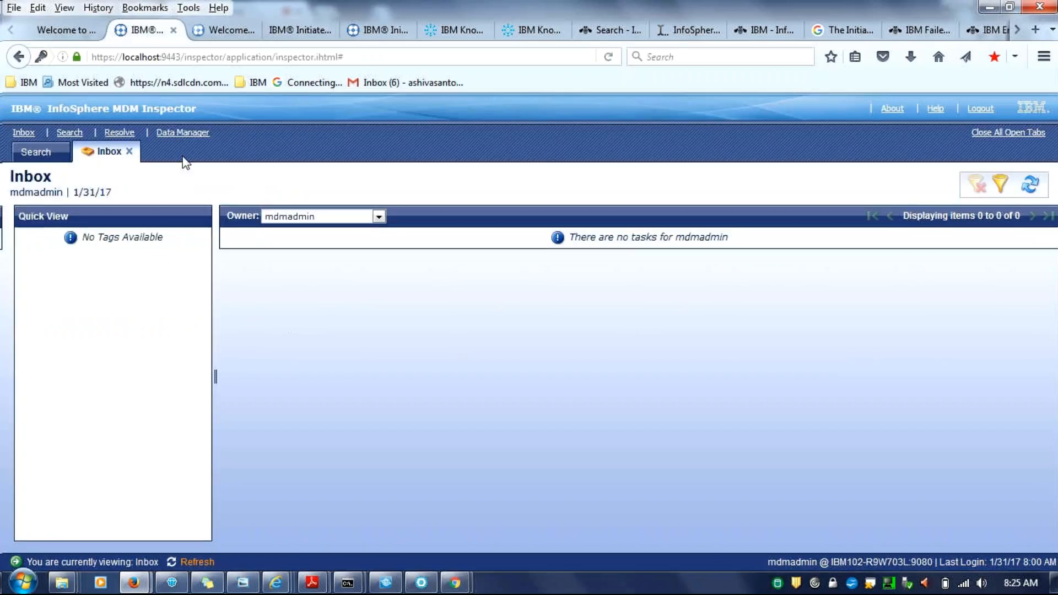
mouse_move(182, 132)
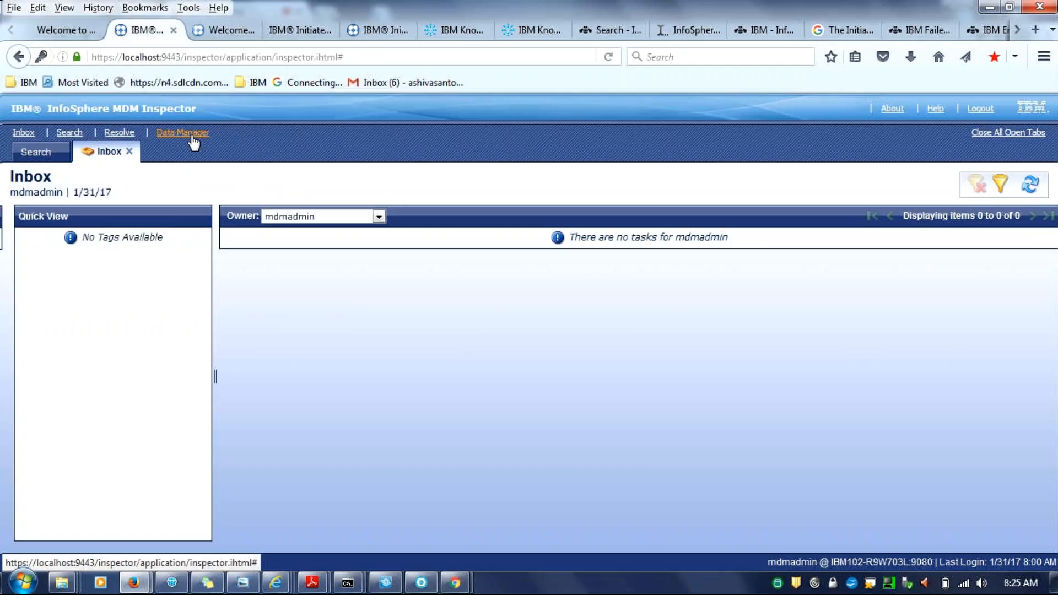
- Open Data Manager, view its Tags and Bulk Assign subtabs, then return to the Inbox
click(182, 133)
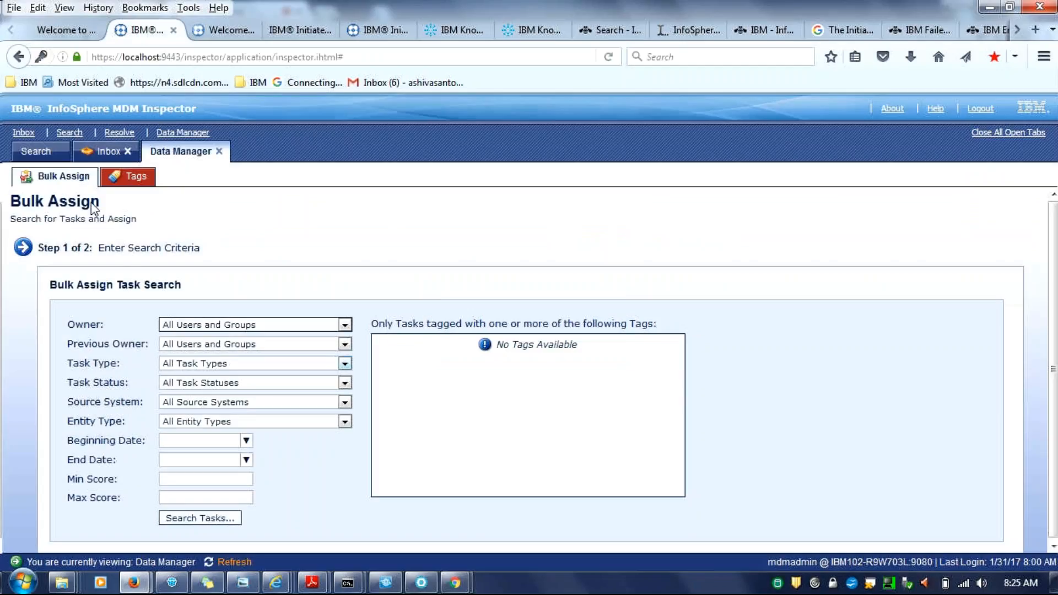
mouse_move(275, 453)
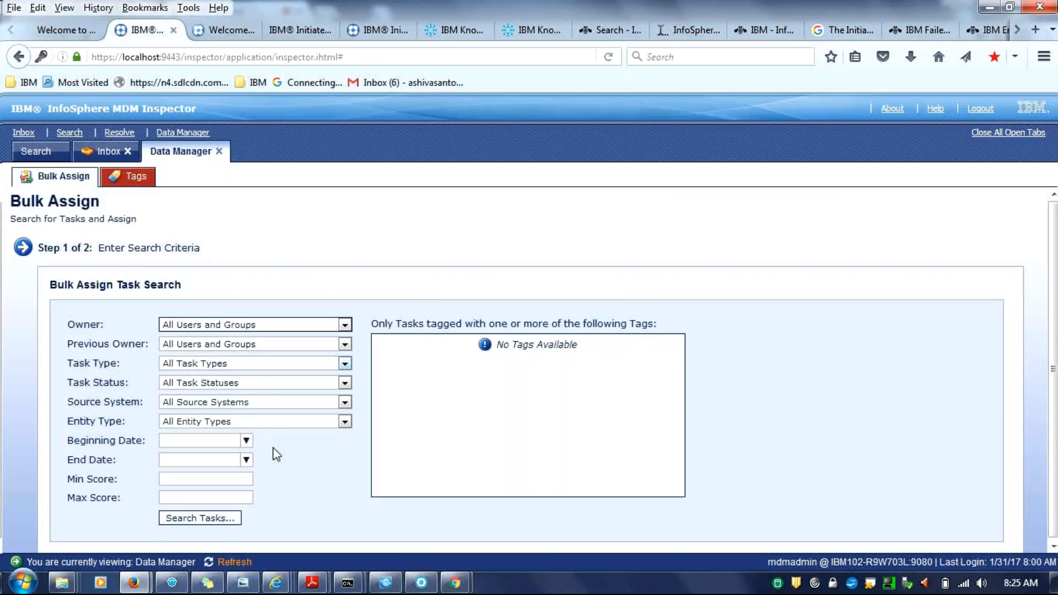
mouse_move(127, 186)
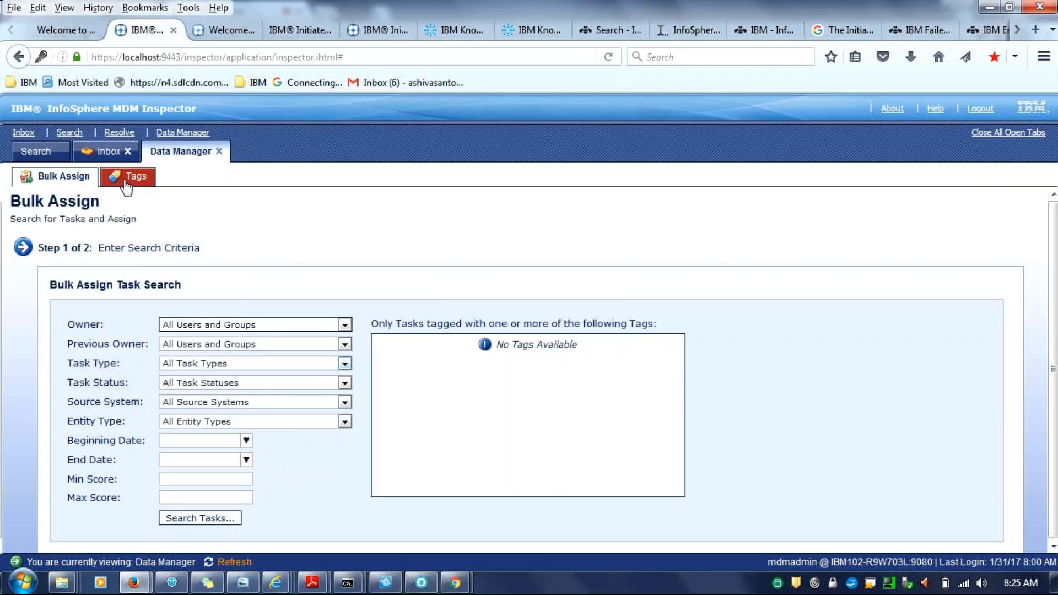
click(54, 176)
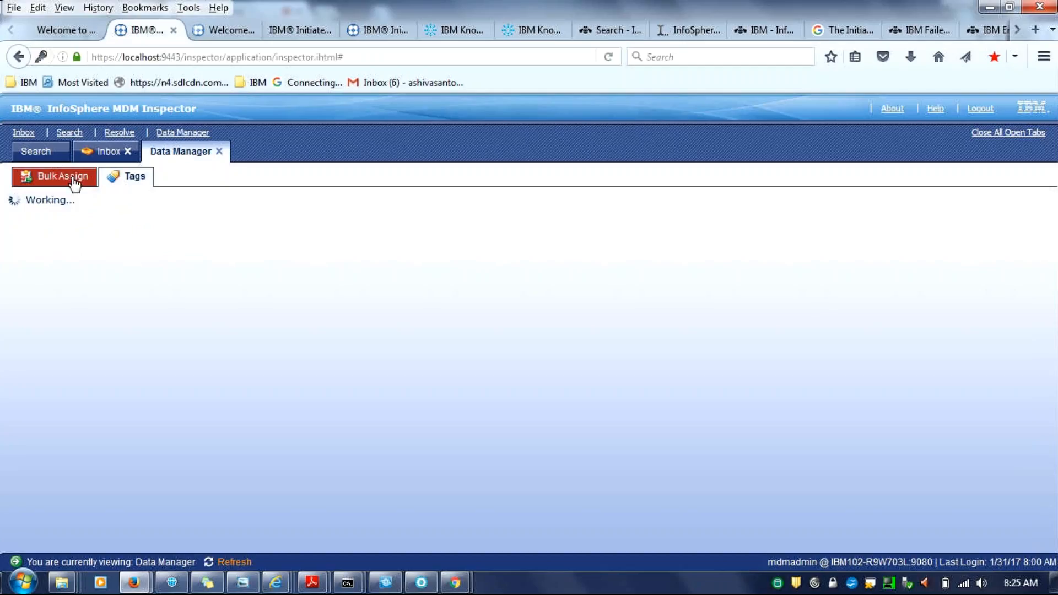
click(63, 176)
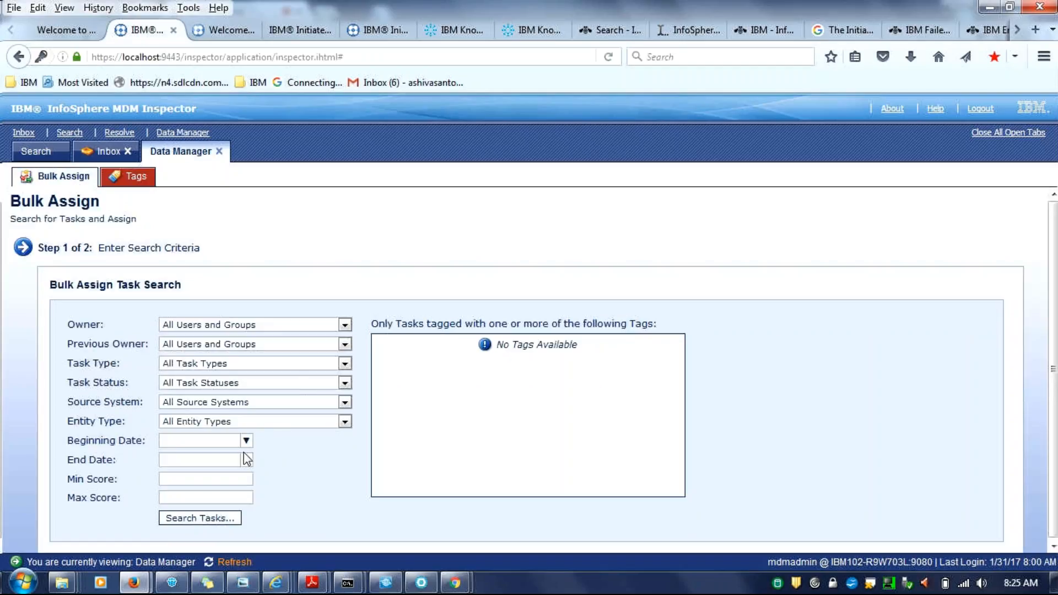
mouse_move(259, 177)
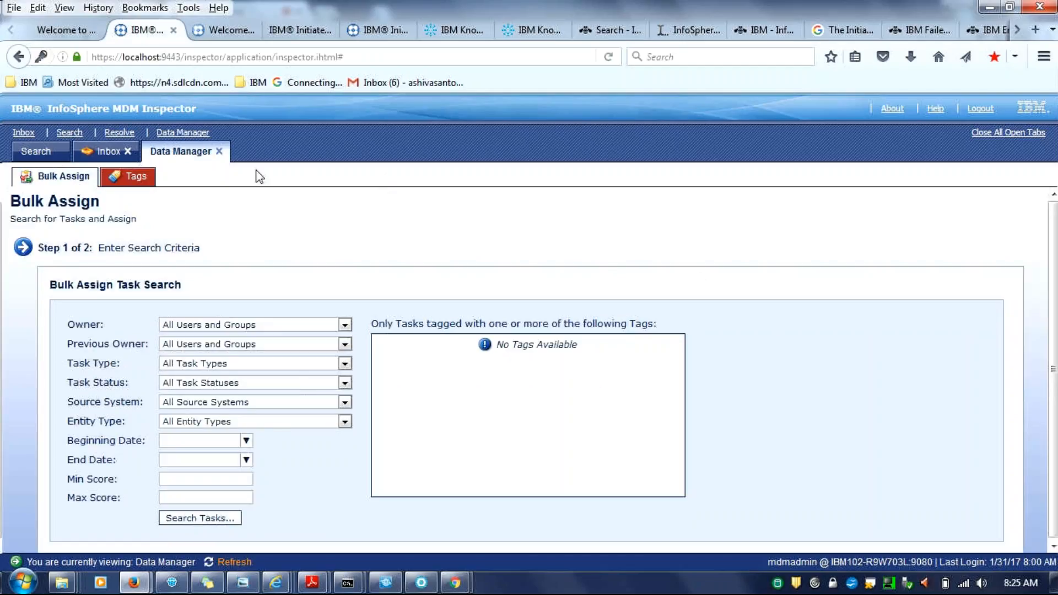
click(106, 150)
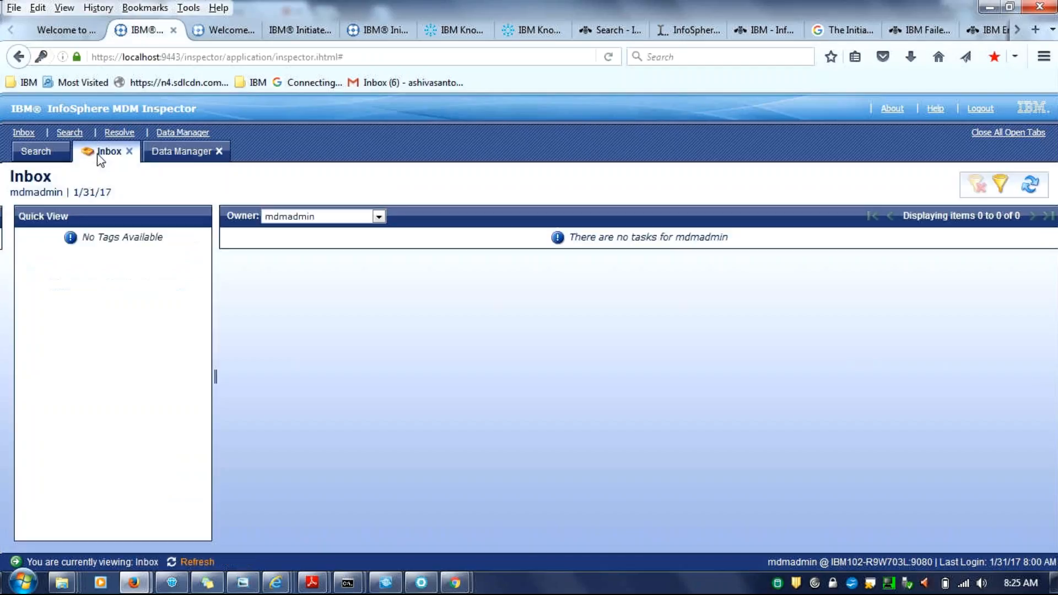
mouse_move(97, 291)
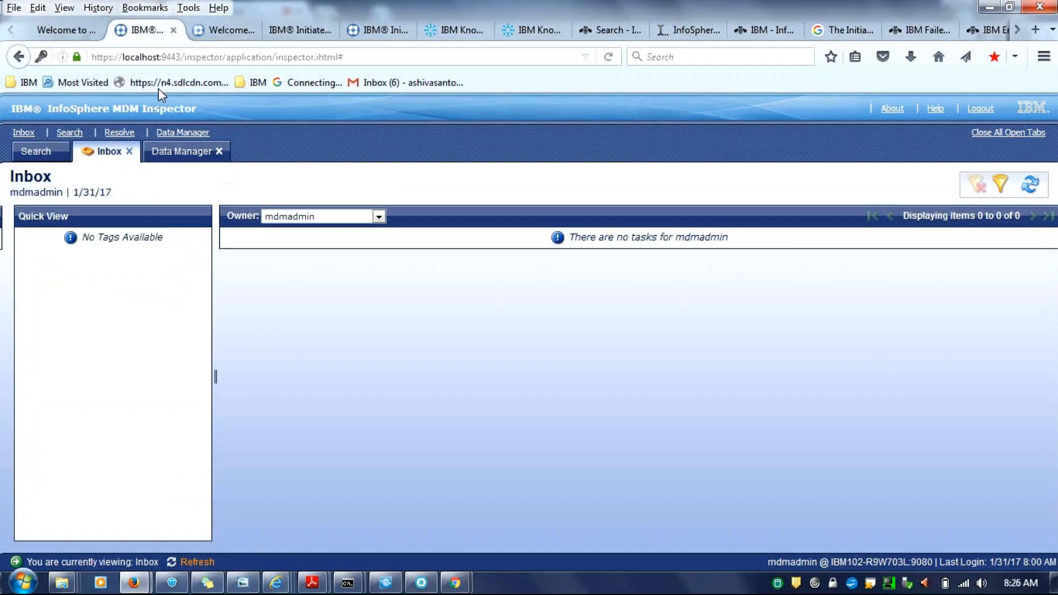
mouse_move(86, 32)
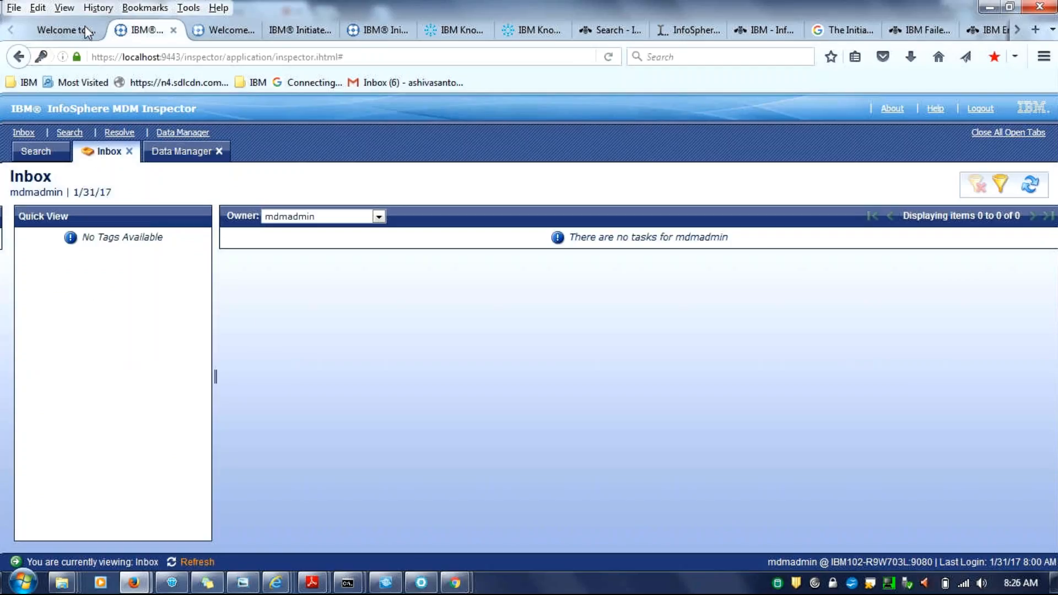
mouse_move(47, 30)
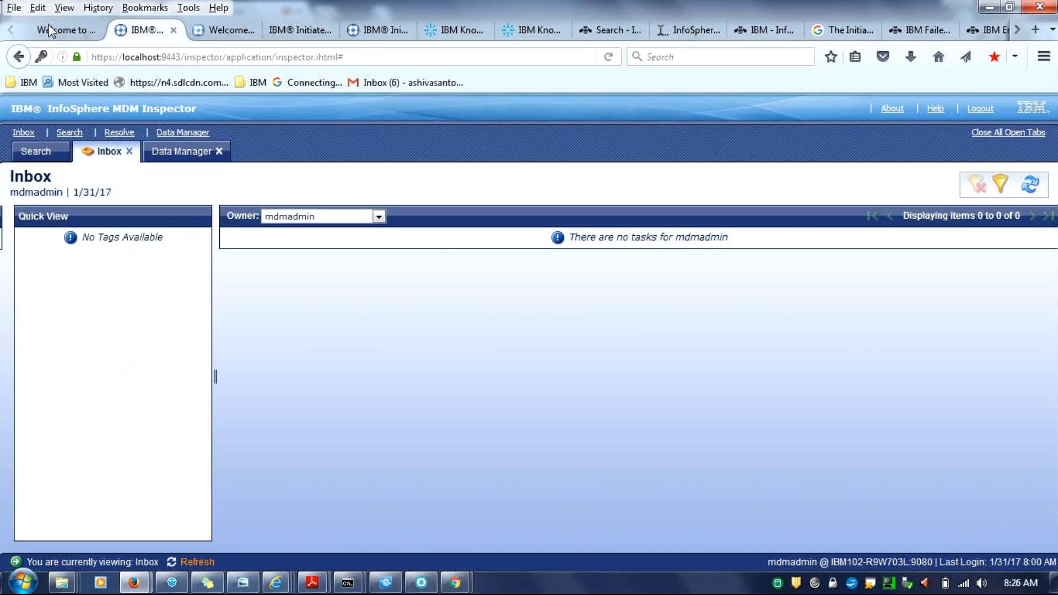
- Expand the Rules and Meta Data menus in Administration Services, then return to Data Stewardship
click(60, 30)
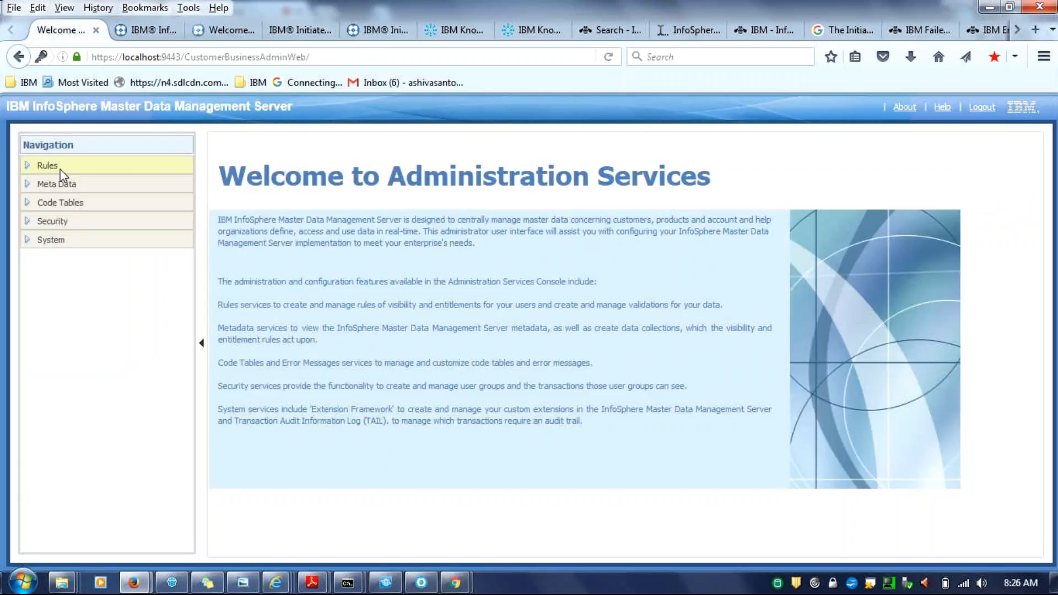
click(48, 165)
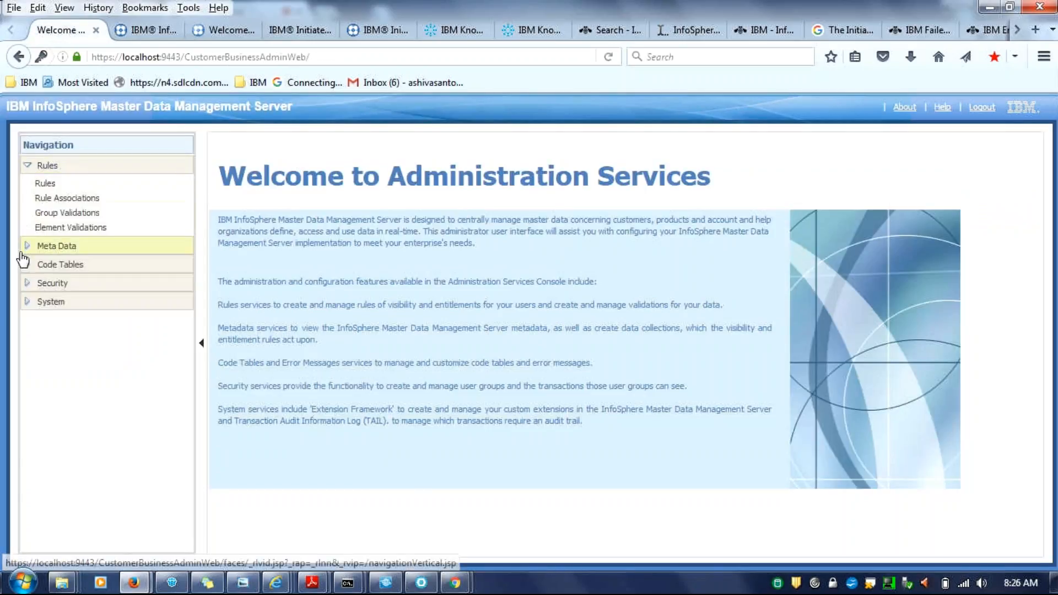
click(56, 246)
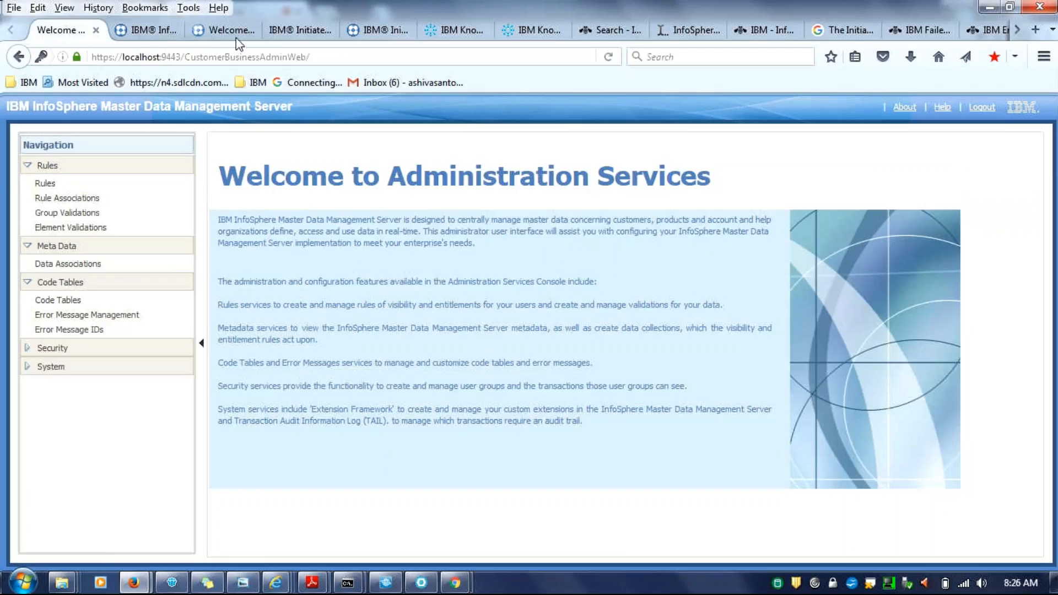
mouse_move(220, 175)
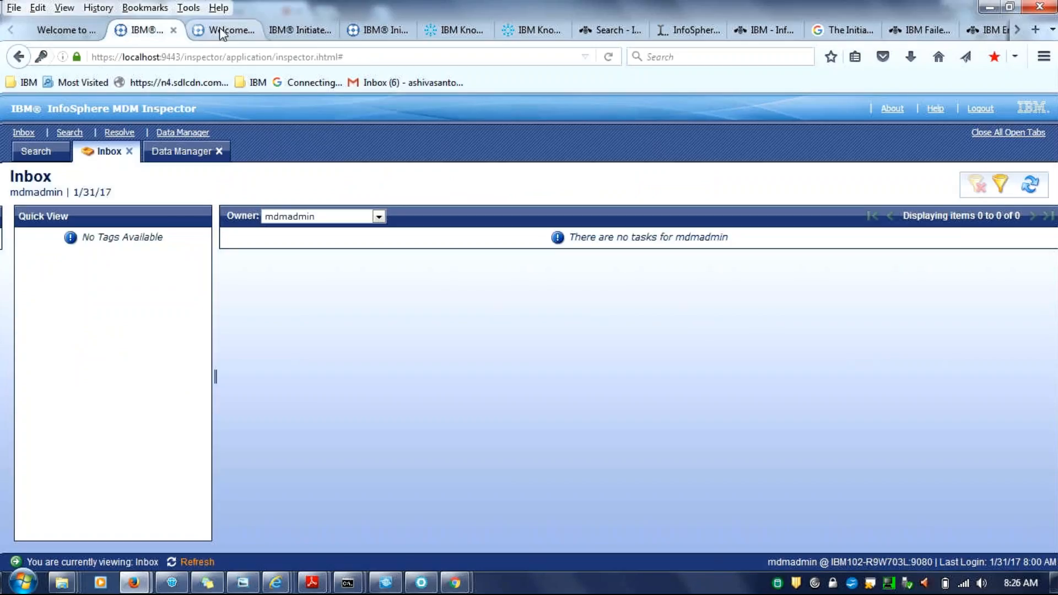
click(223, 30)
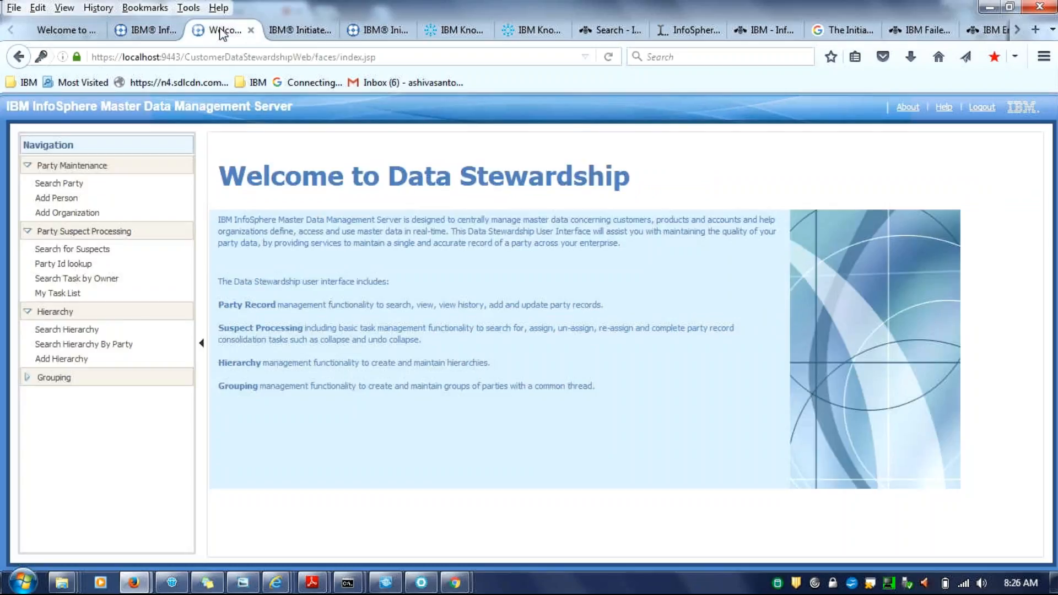
- Switch to the IBM Initiate Web Reports tab listing the three operational task-count reports
click(296, 29)
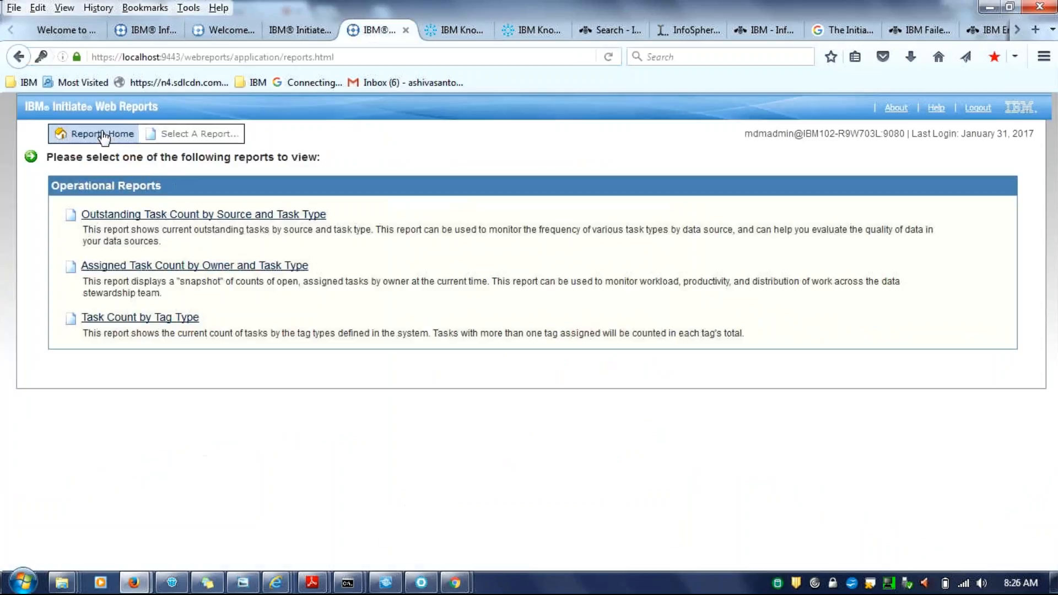
mouse_move(44, 112)
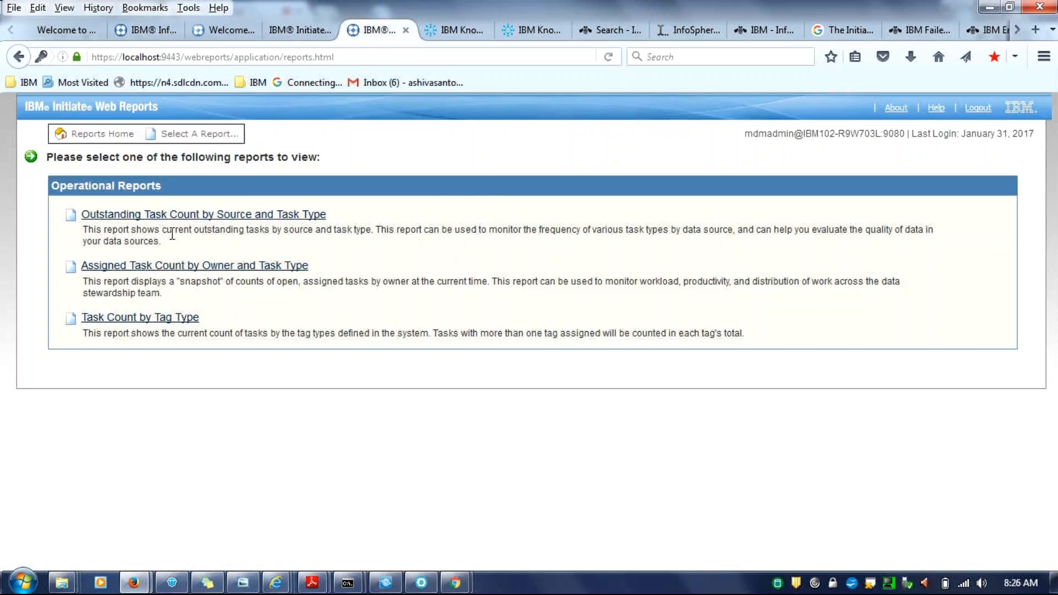
mouse_move(216, 229)
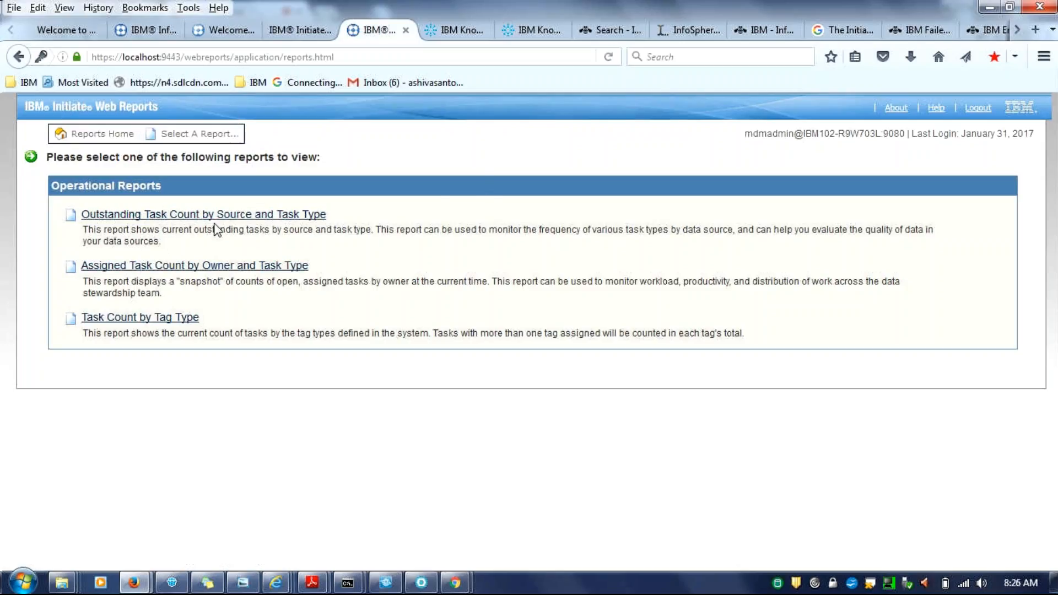
mouse_move(307, 220)
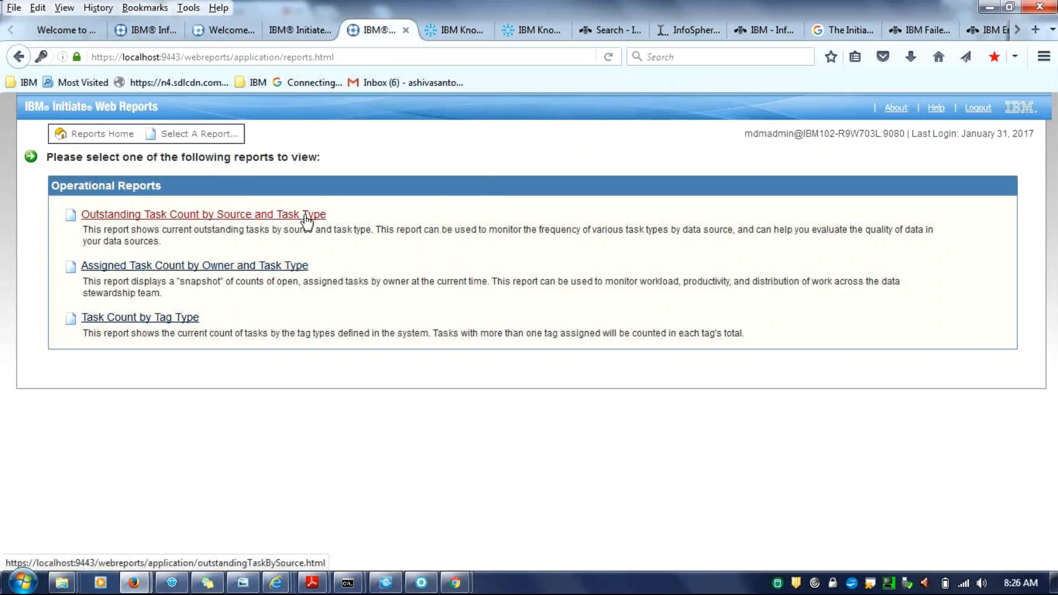
- Open the Outstanding Task Count by Source and Task Type report and submit the login
click(202, 214)
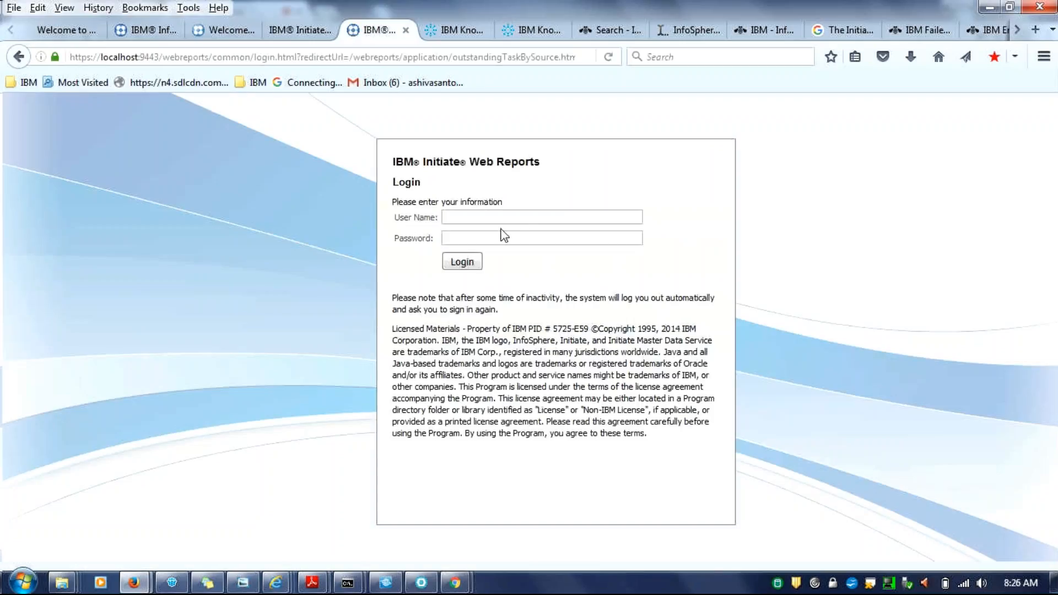
text(mdmadmin)
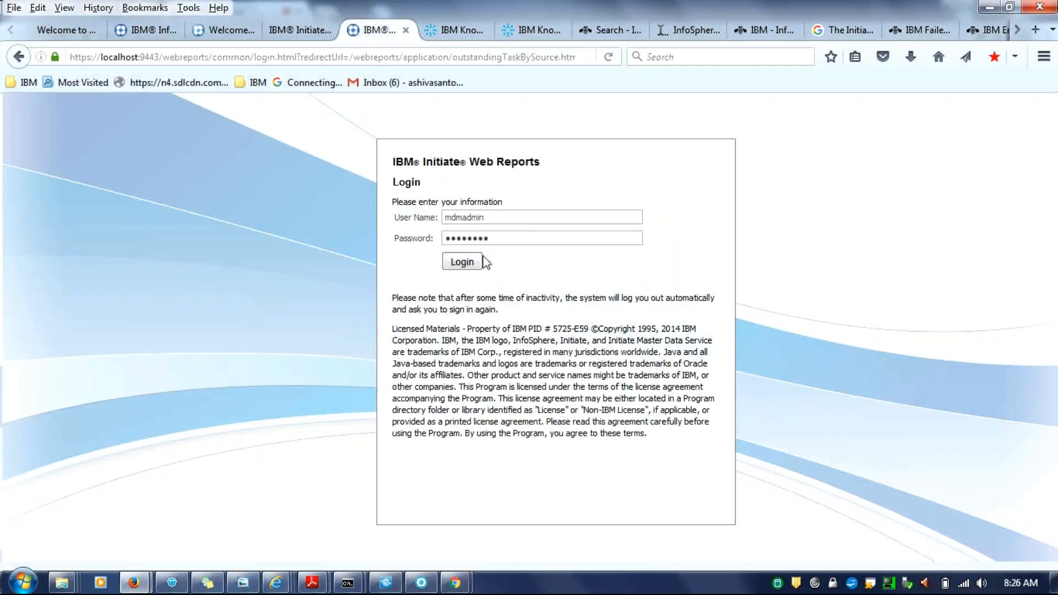
click(462, 262)
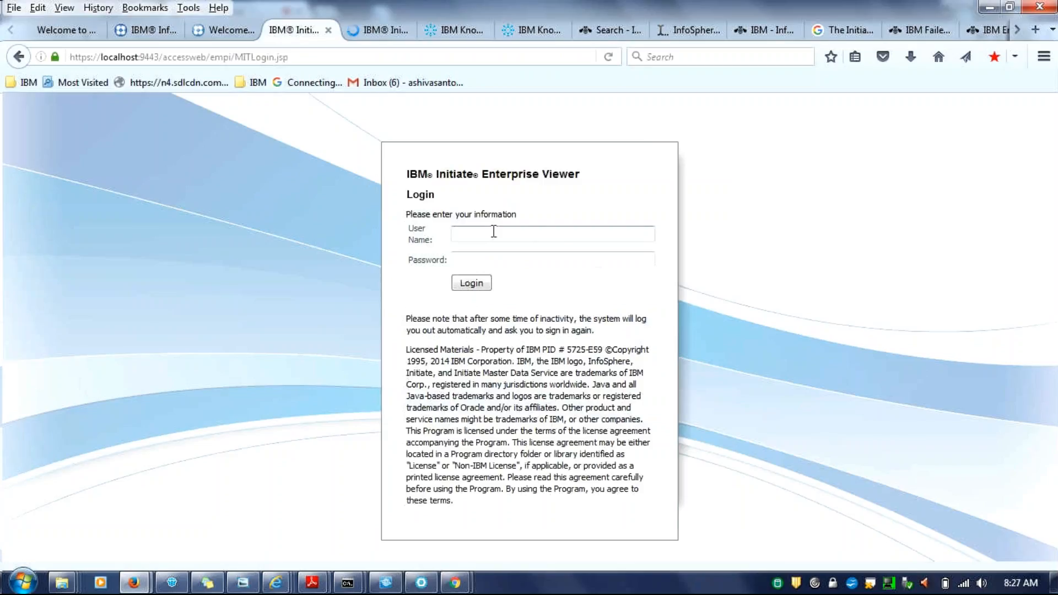
- Log in to Enterprise Viewer, dismiss the remember-password offer, then switch to GoToMeeting
text(mdmadmin)
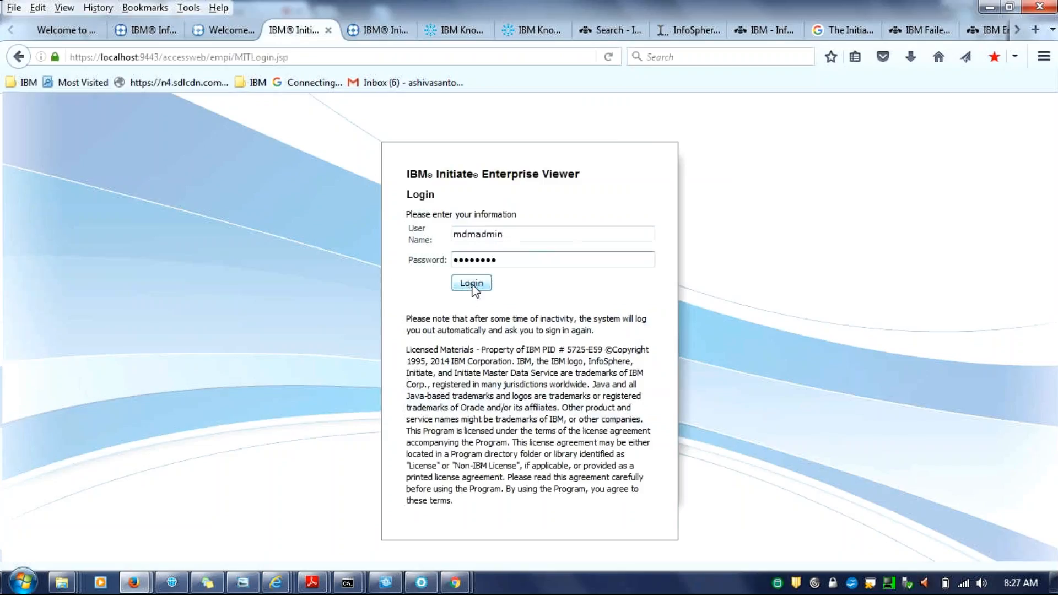
click(470, 283)
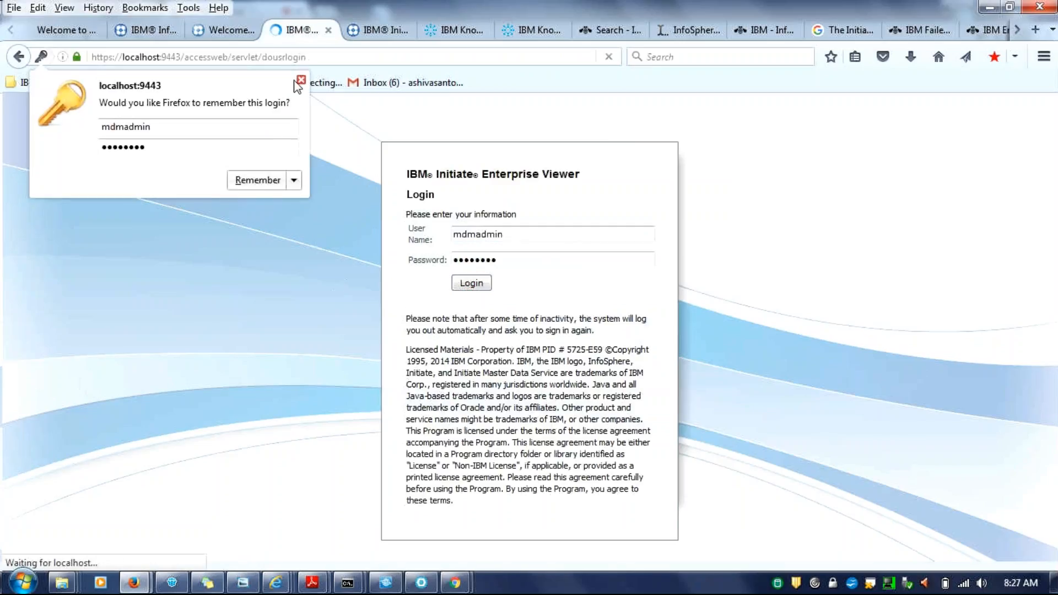
click(470, 283)
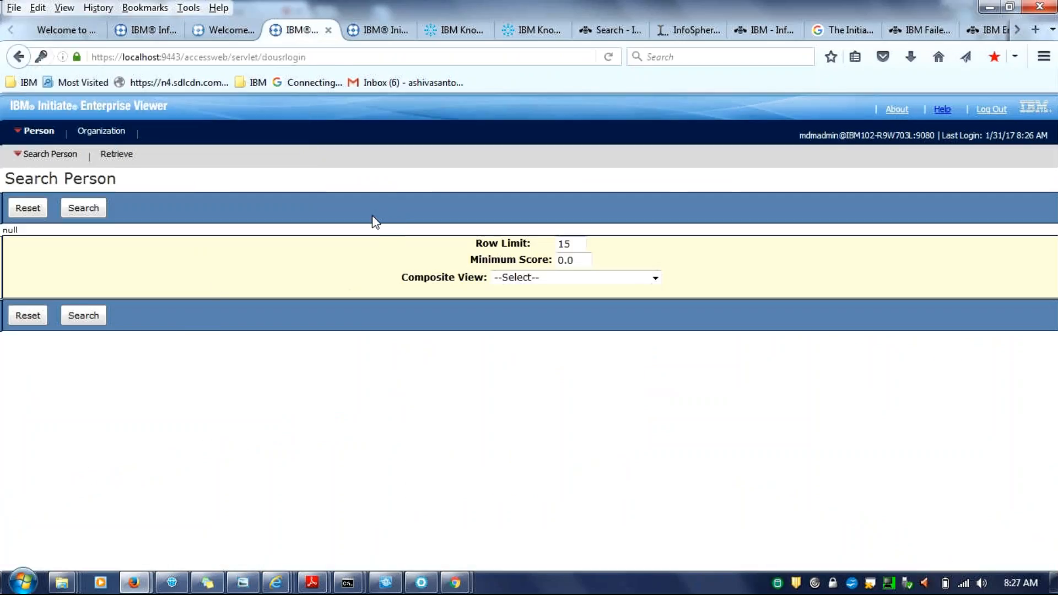
mouse_move(110, 208)
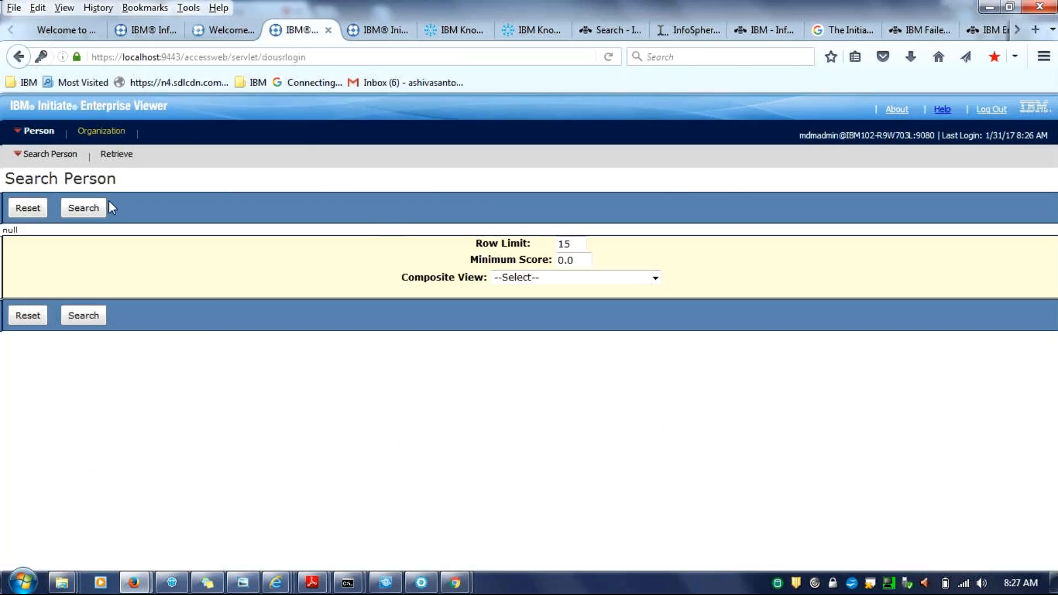
mouse_move(649, 295)
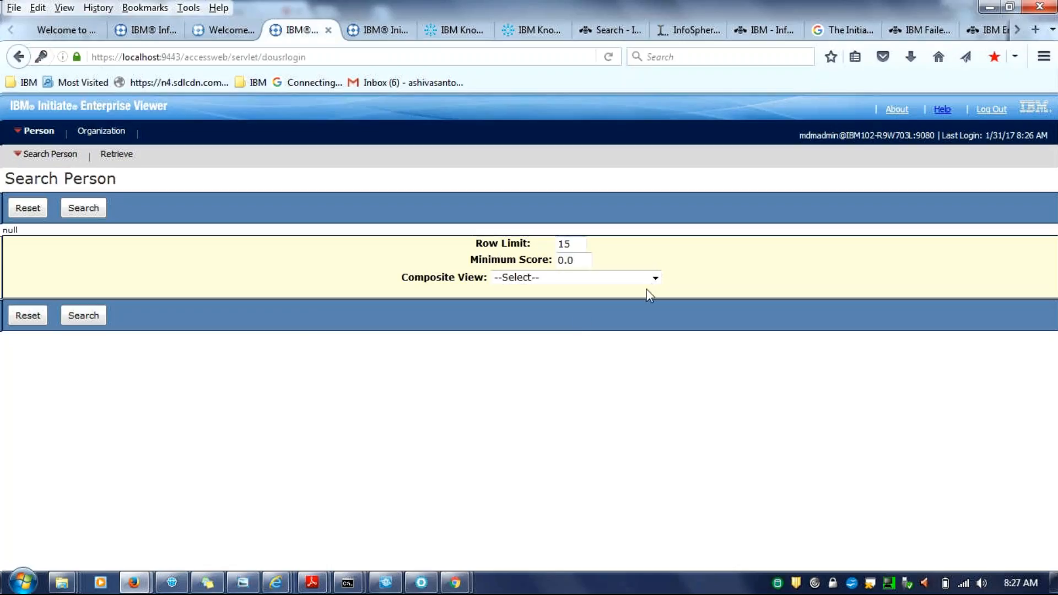
mouse_move(652, 291)
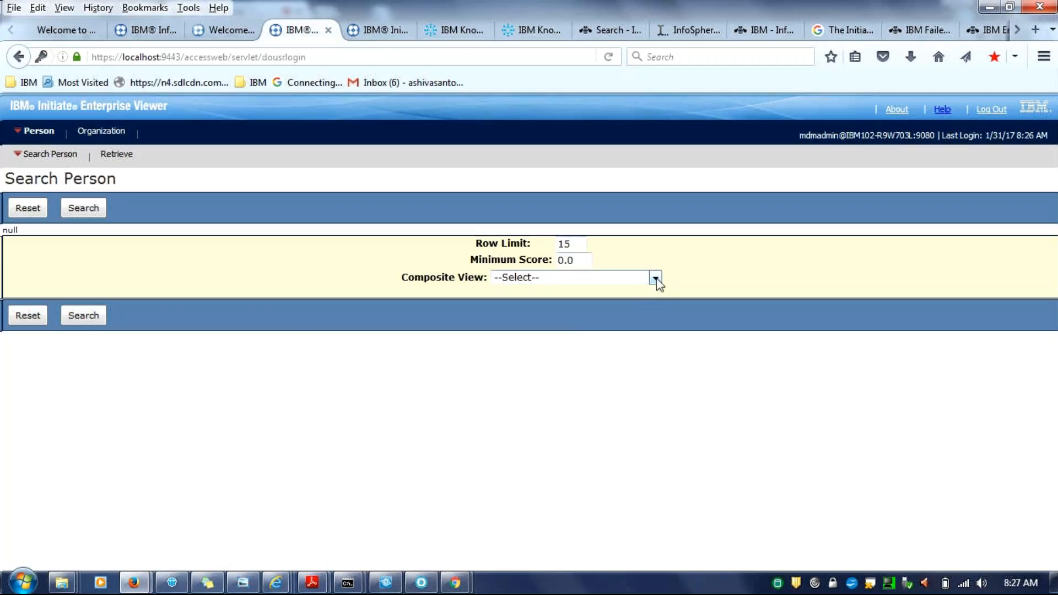
mouse_move(641, 299)
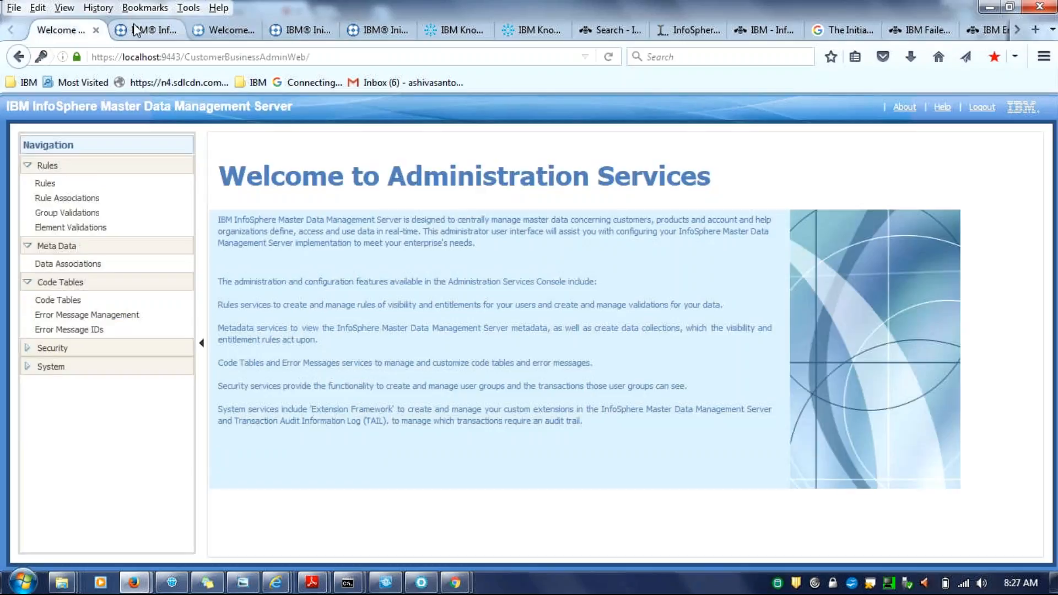
click(297, 30)
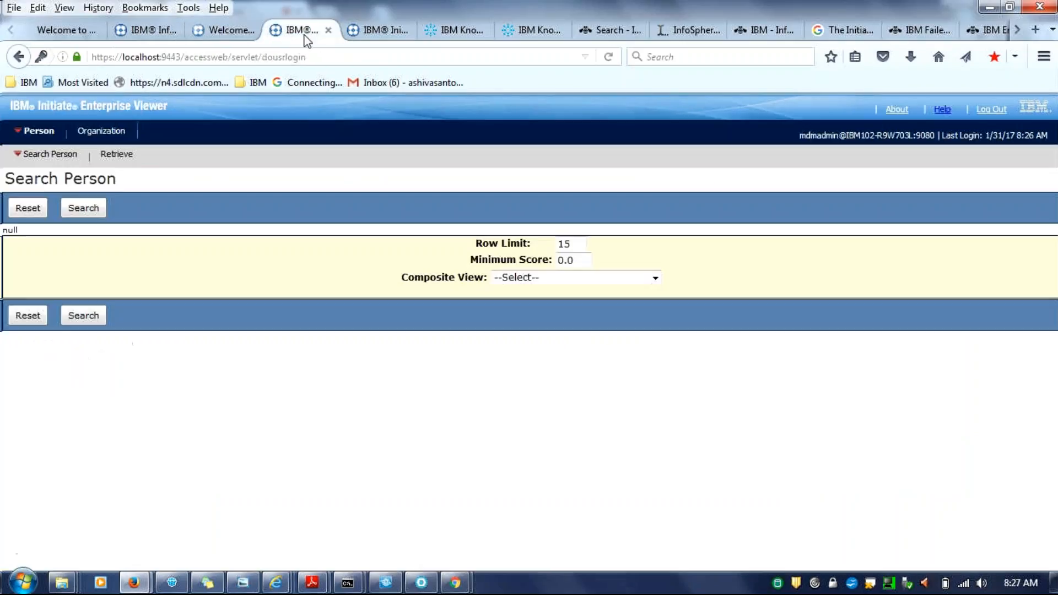
click(377, 30)
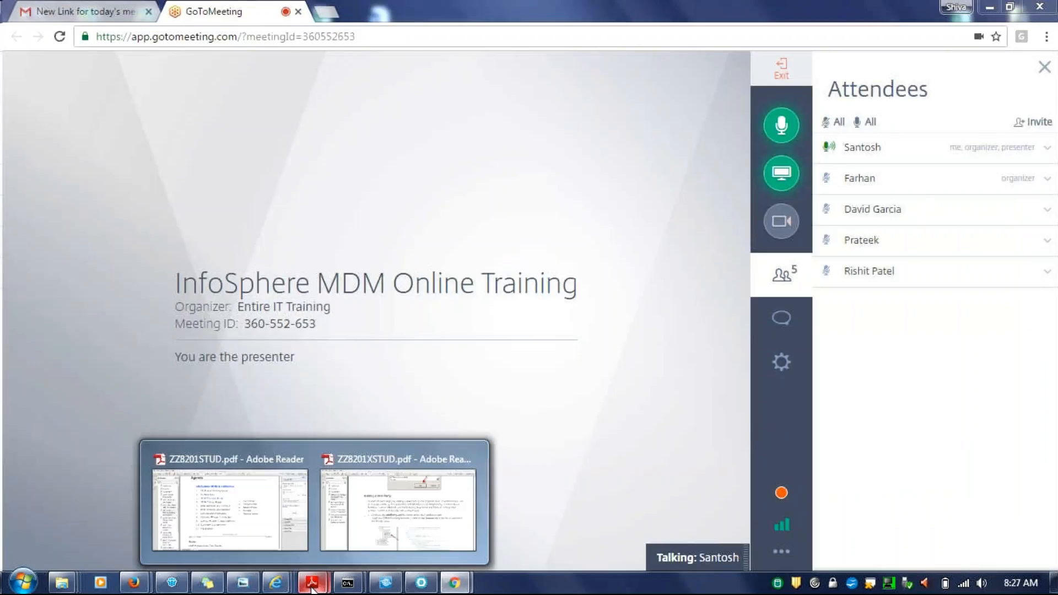
click(226, 503)
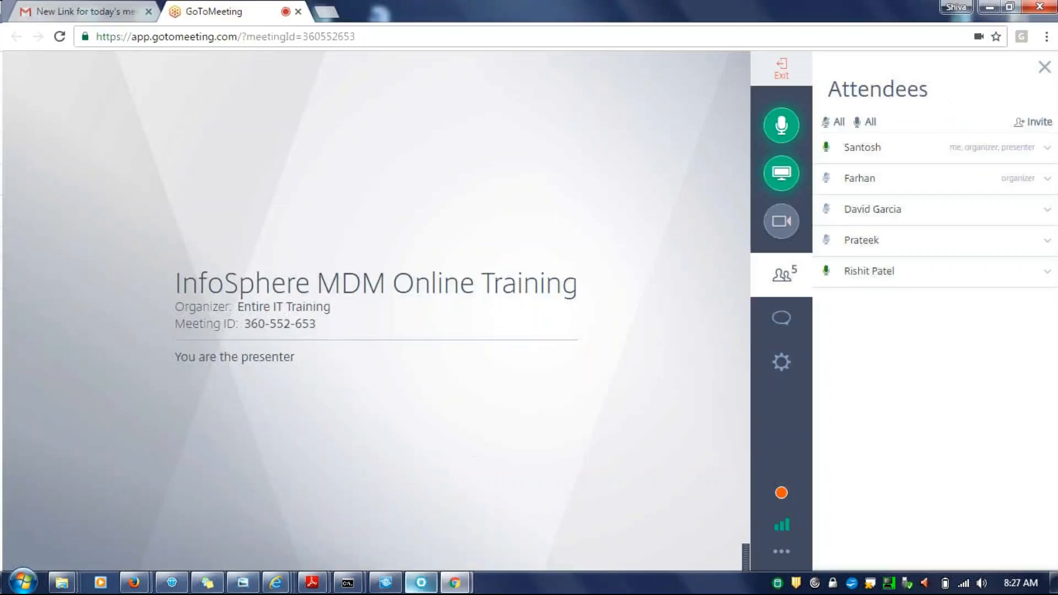
mouse_move(588, 435)
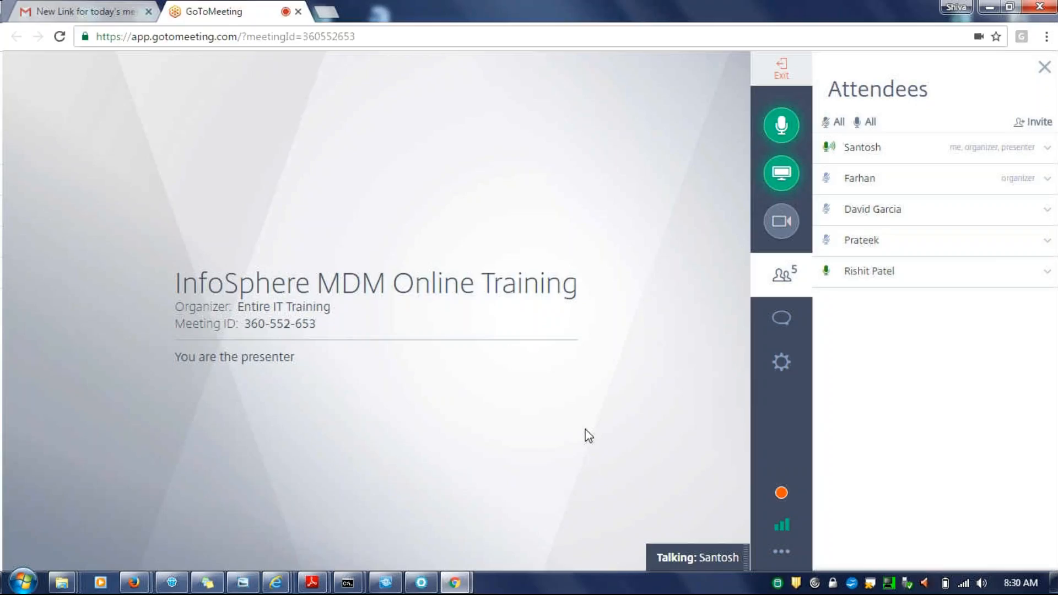
mouse_move(432, 535)
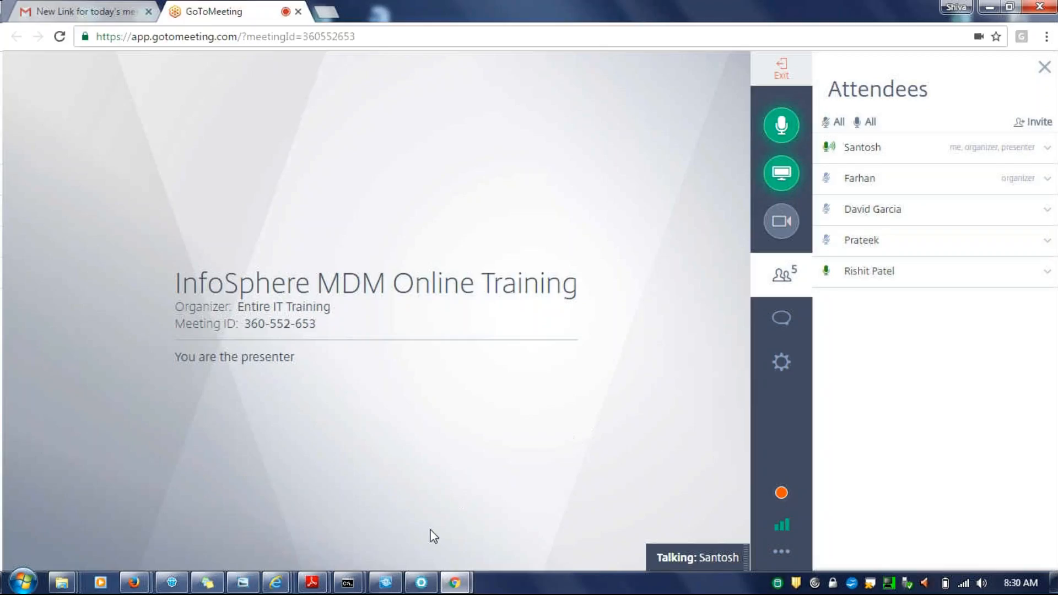
mouse_move(577, 417)
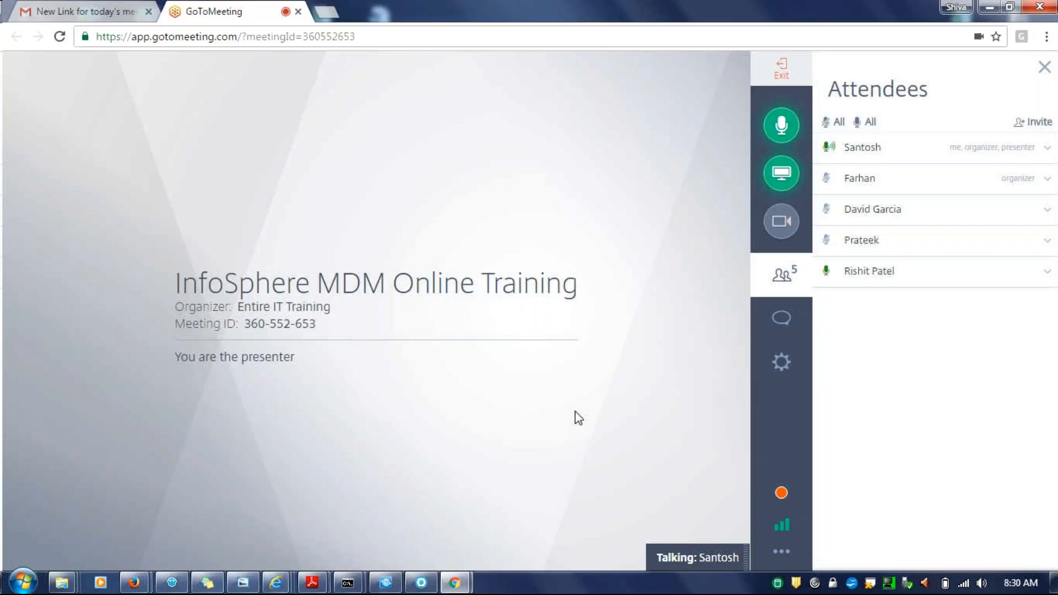